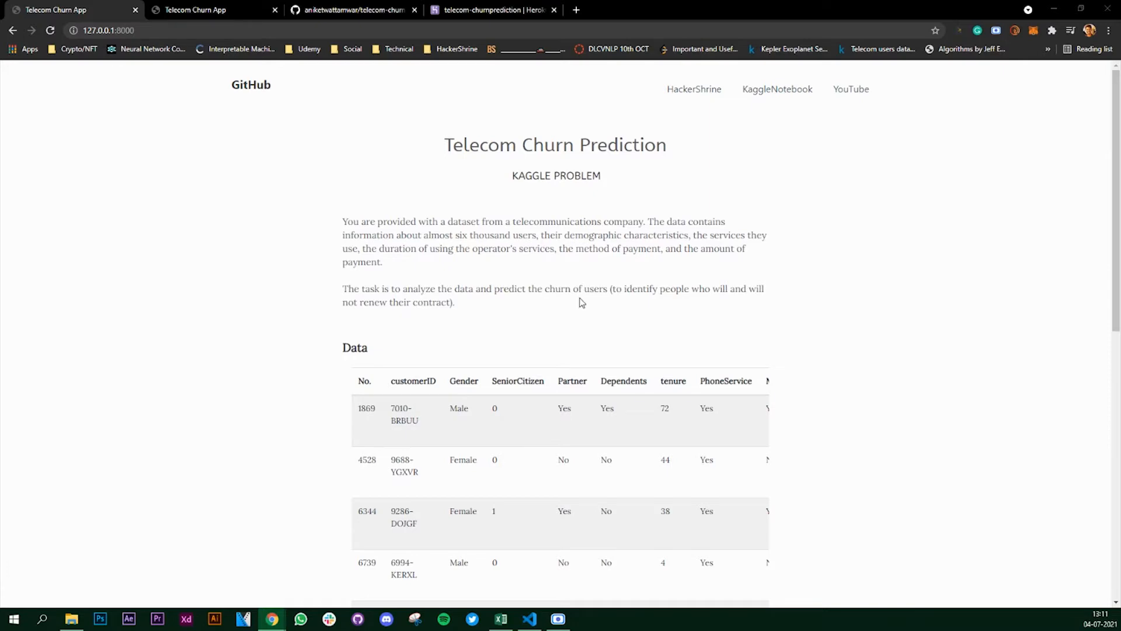
Bring up the telecom-churn-prediction repository page in GitHub and view its file listing from the top
scroll(down, 3)
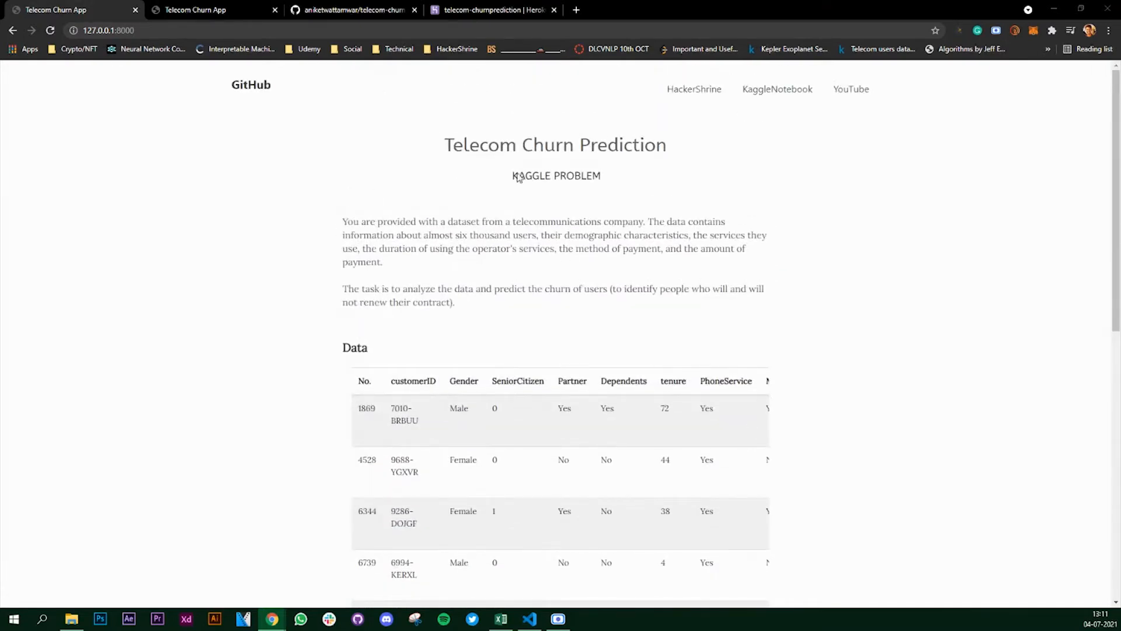
mouse_move(585, 278)
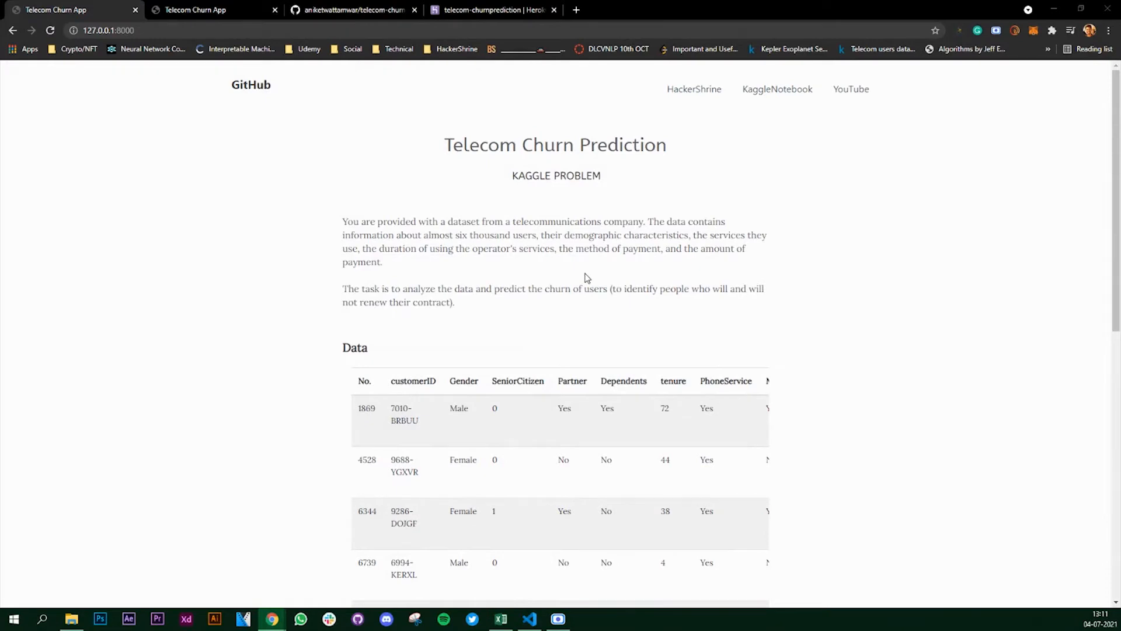
mouse_move(524, 268)
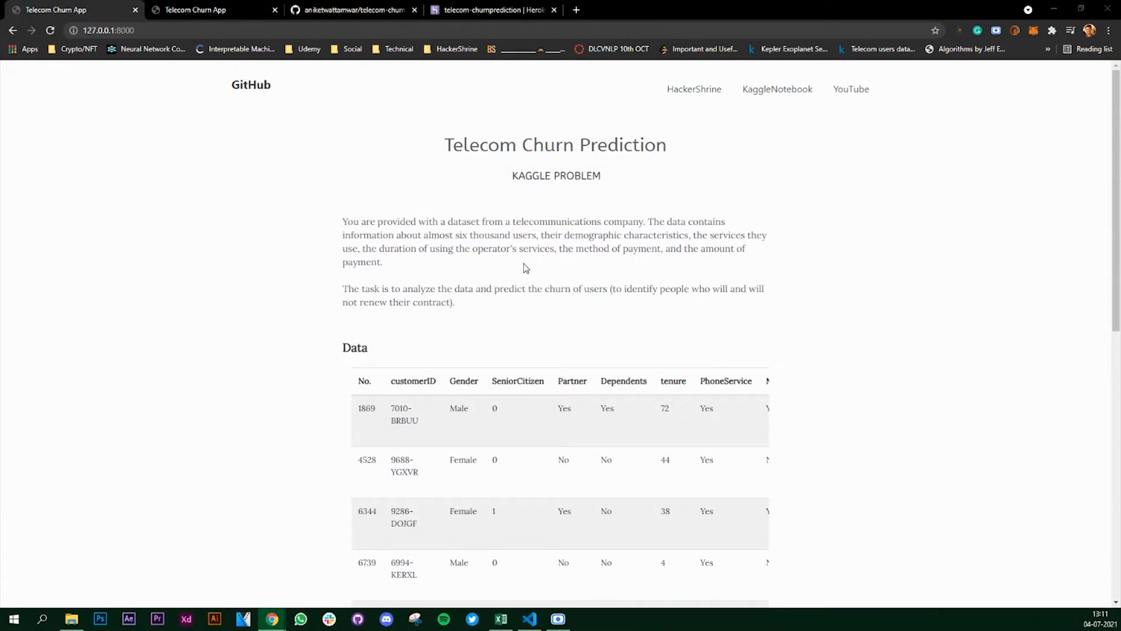
mouse_move(478, 270)
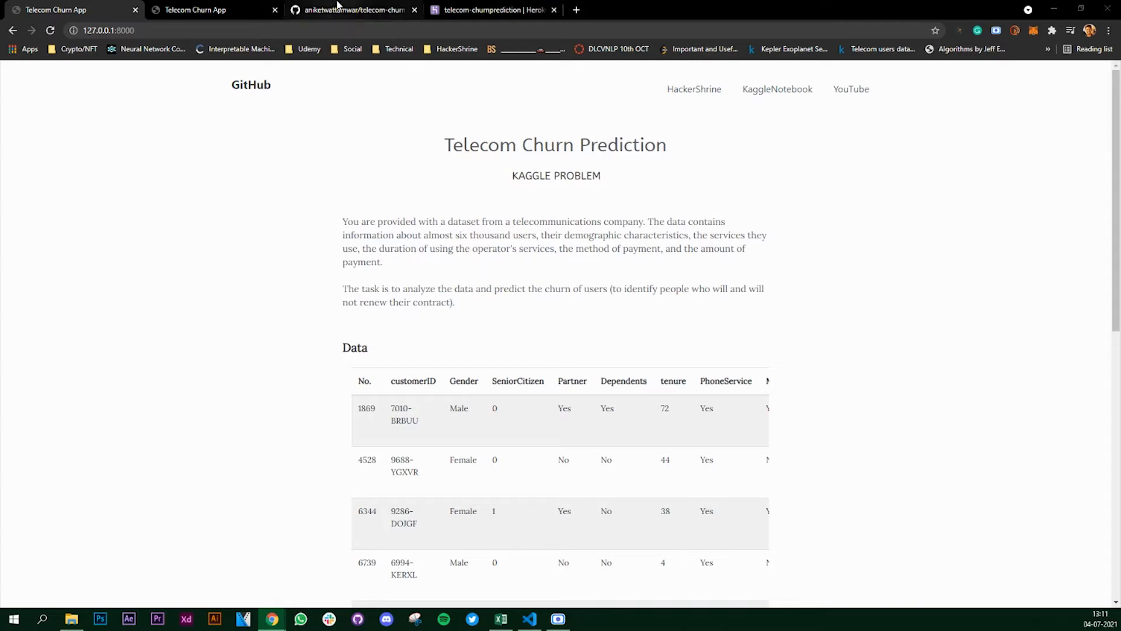
click(354, 10)
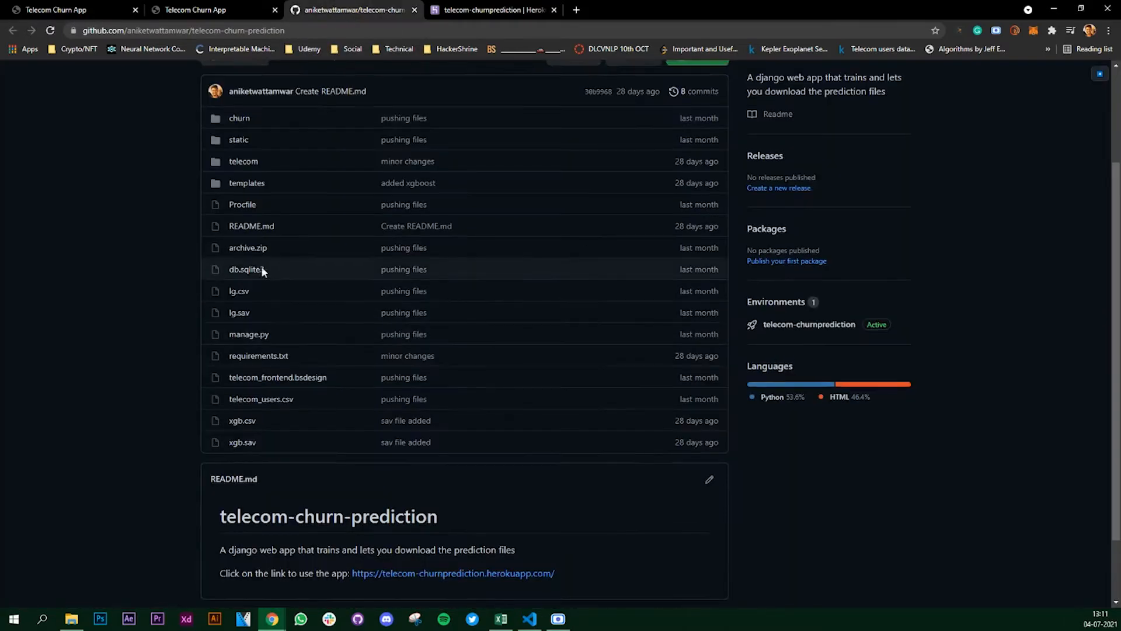
scroll(up, 3)
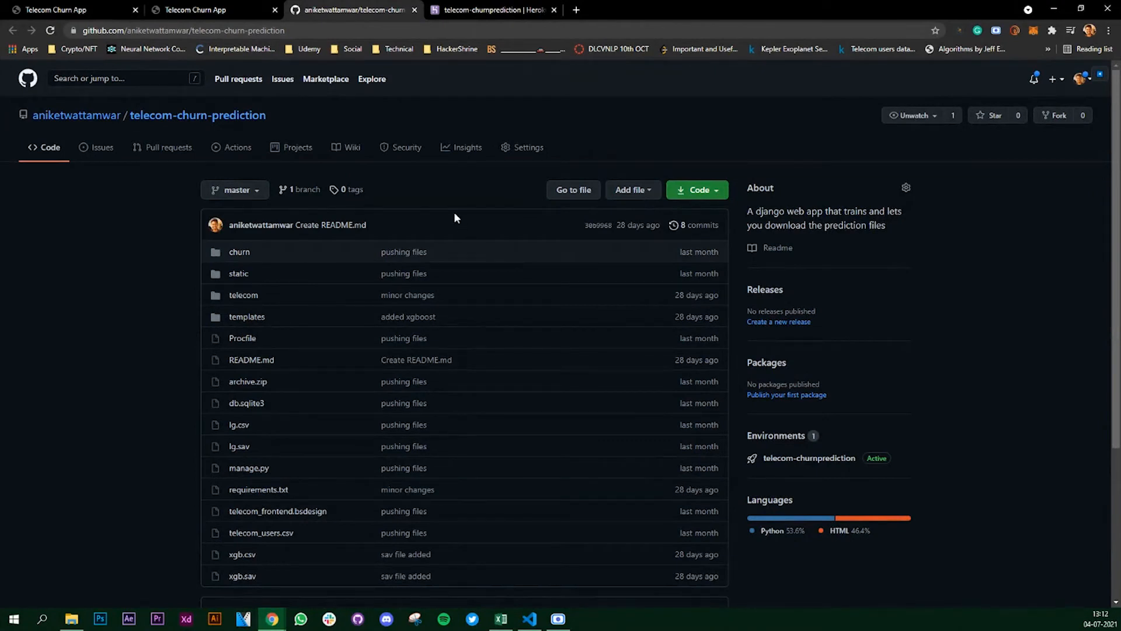
mouse_move(435, 225)
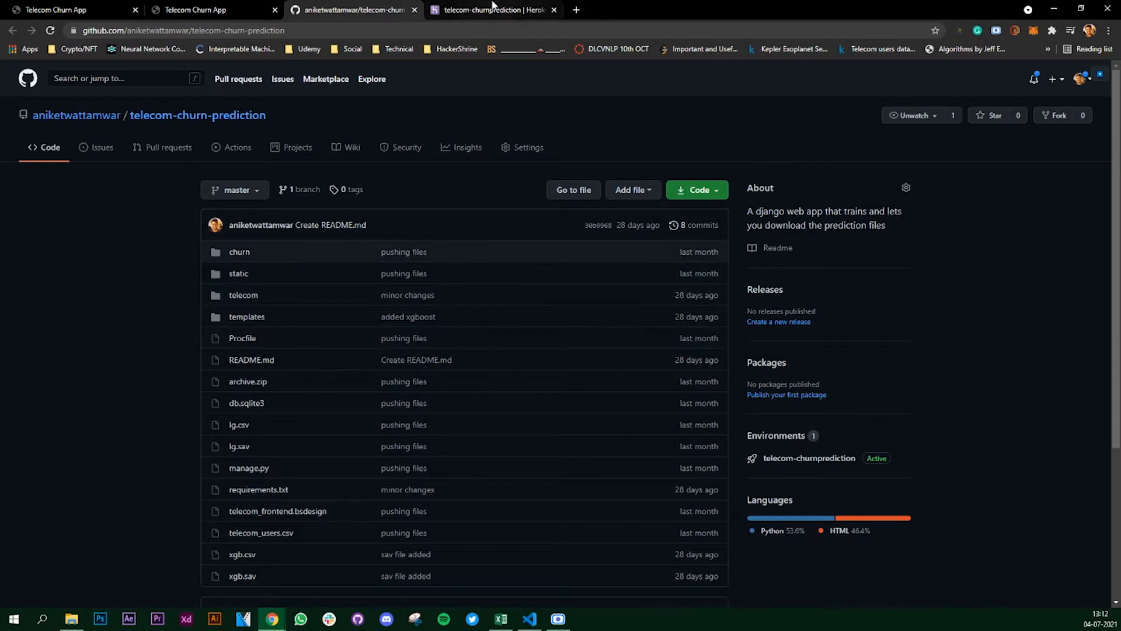
click(492, 9)
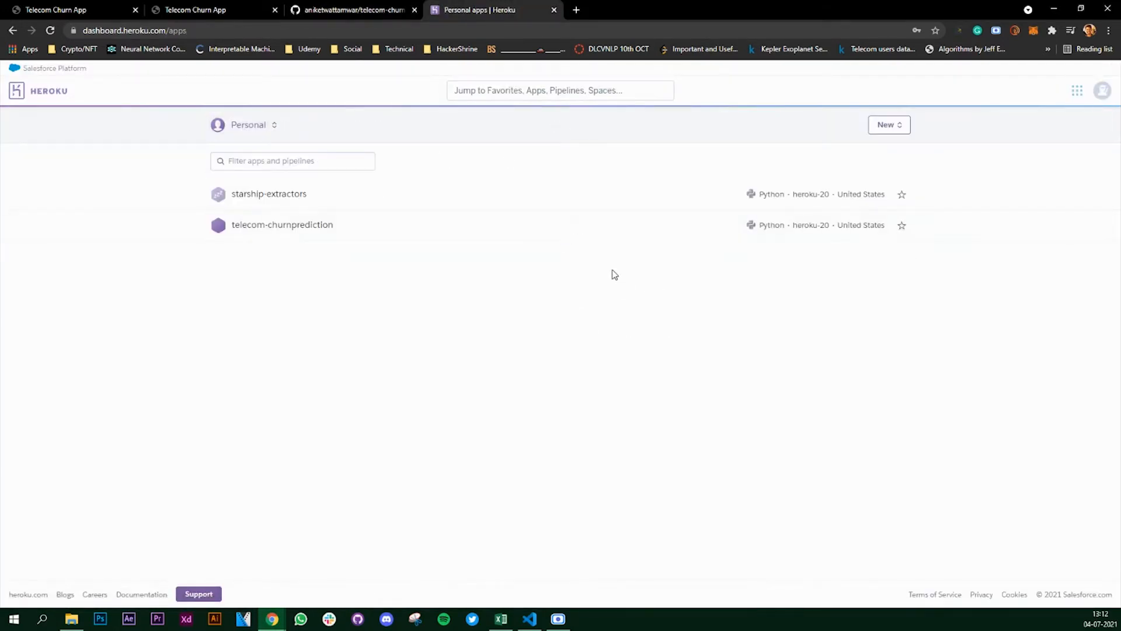
mouse_move(581, 164)
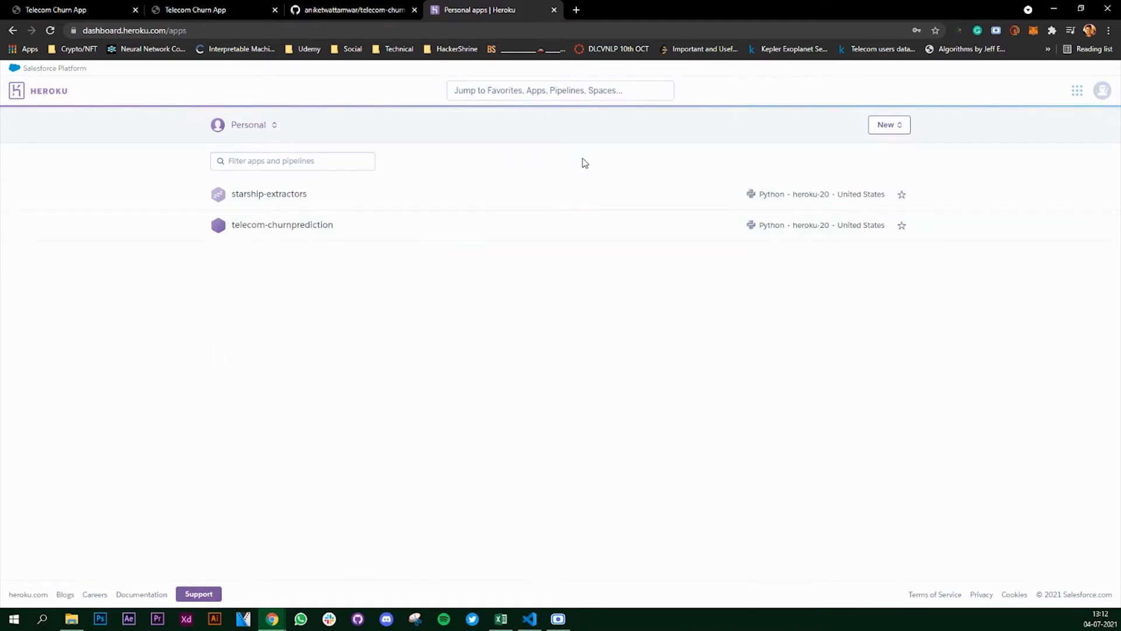
mouse_move(462, 314)
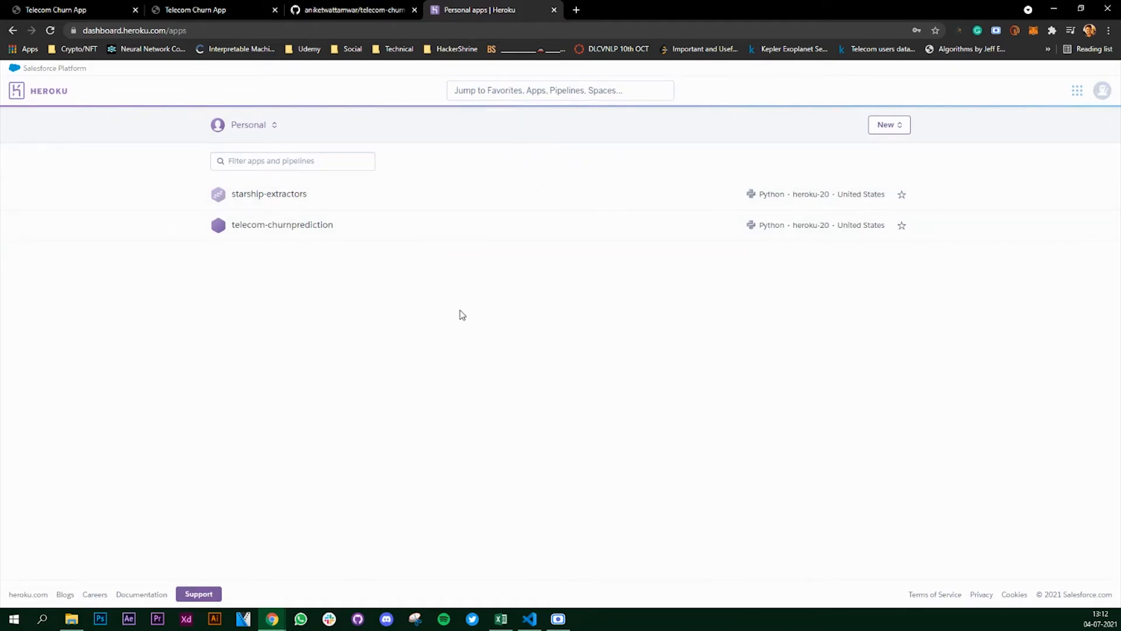
mouse_move(354, 9)
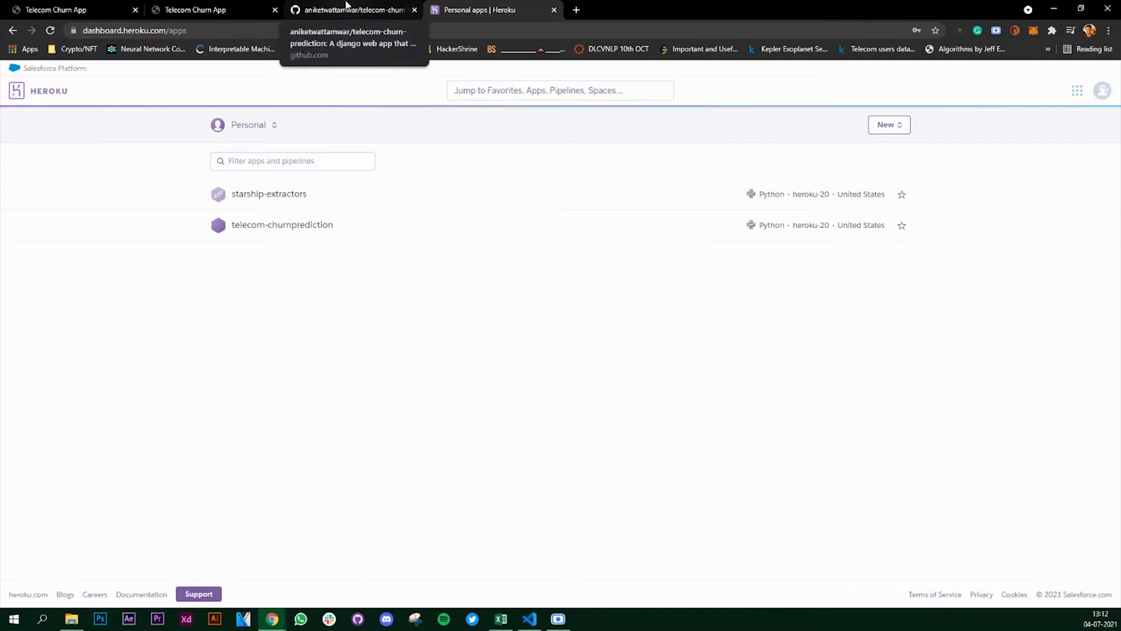
click(350, 10)
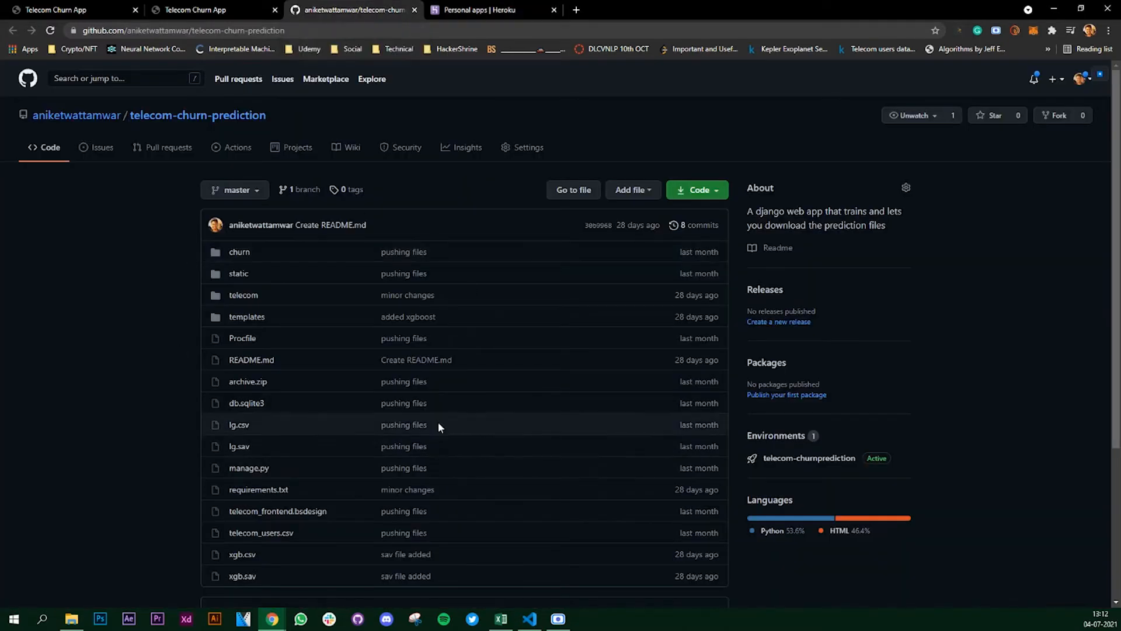
click(489, 10)
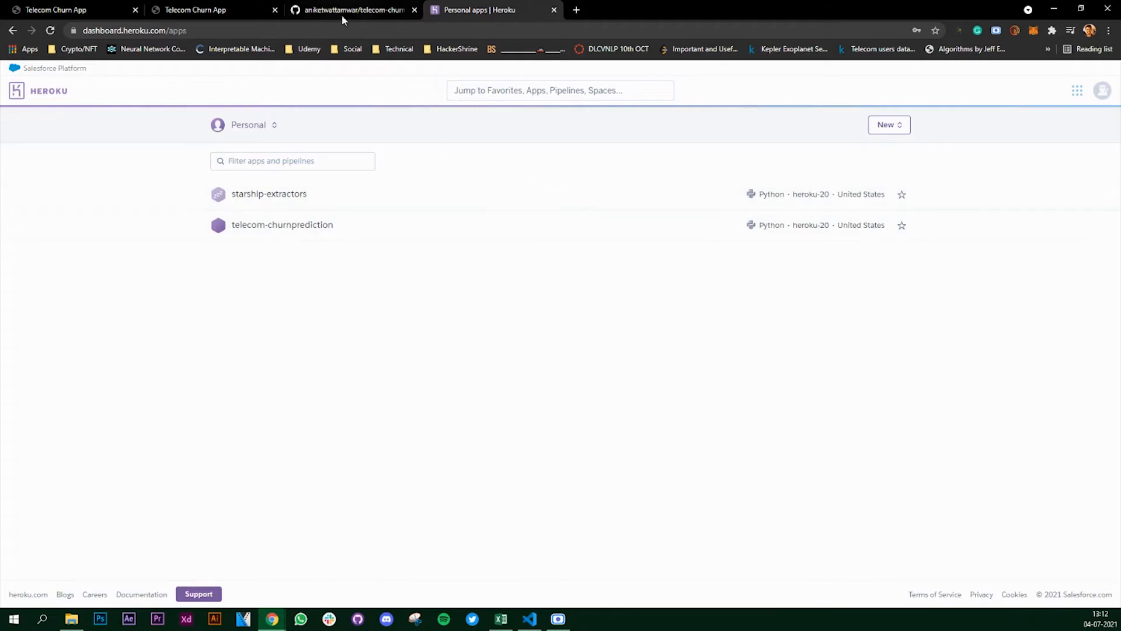
click(354, 10)
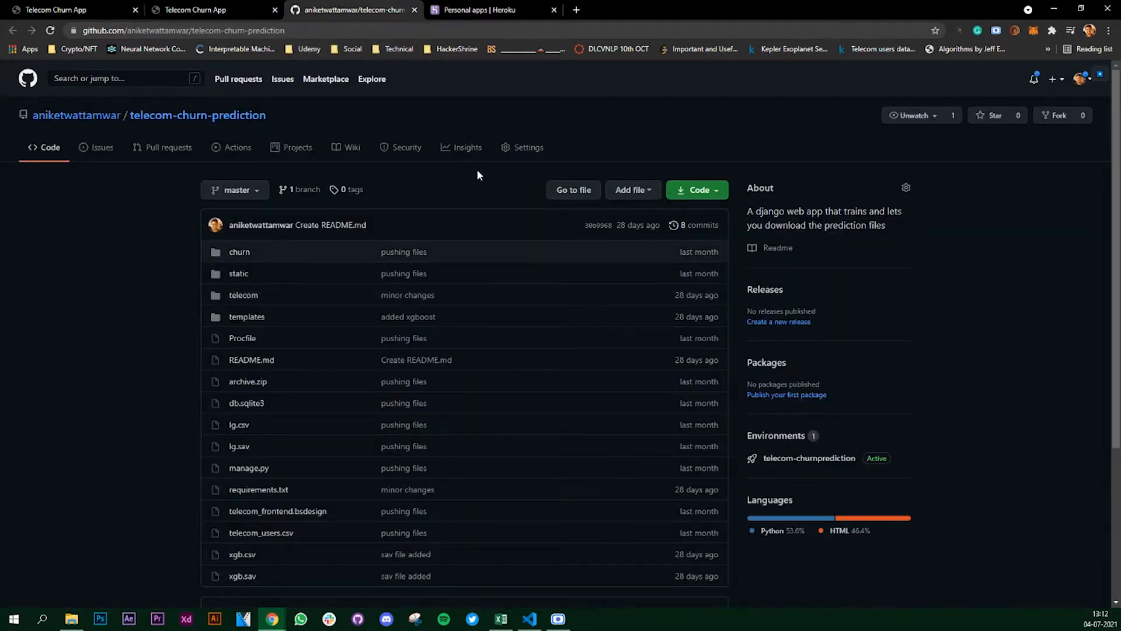
mouse_move(471, 210)
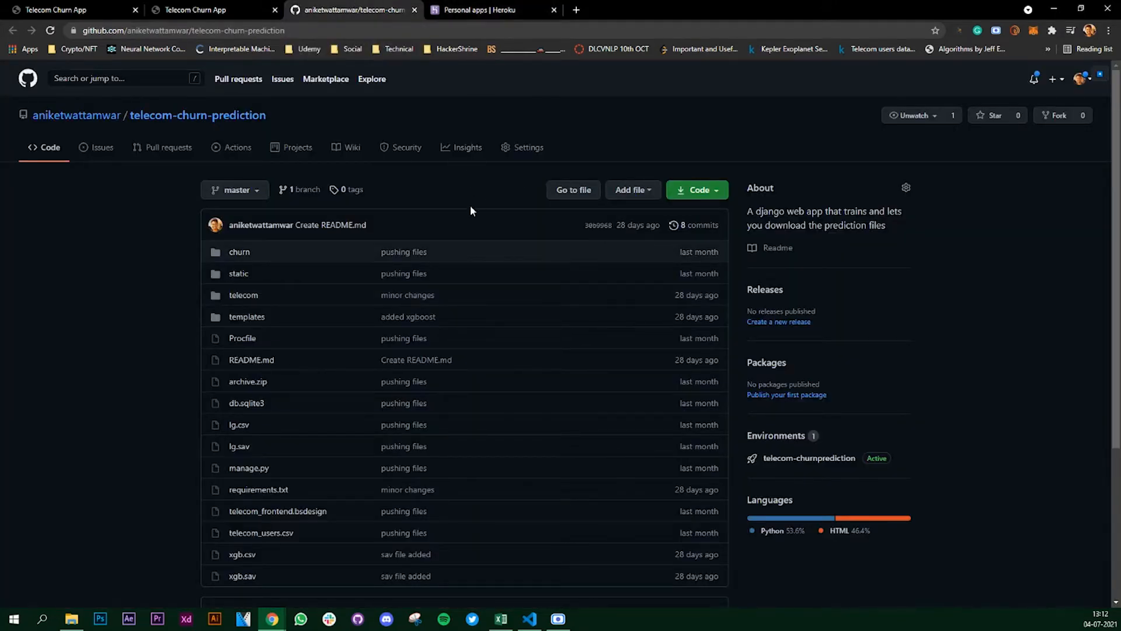
mouse_move(460, 181)
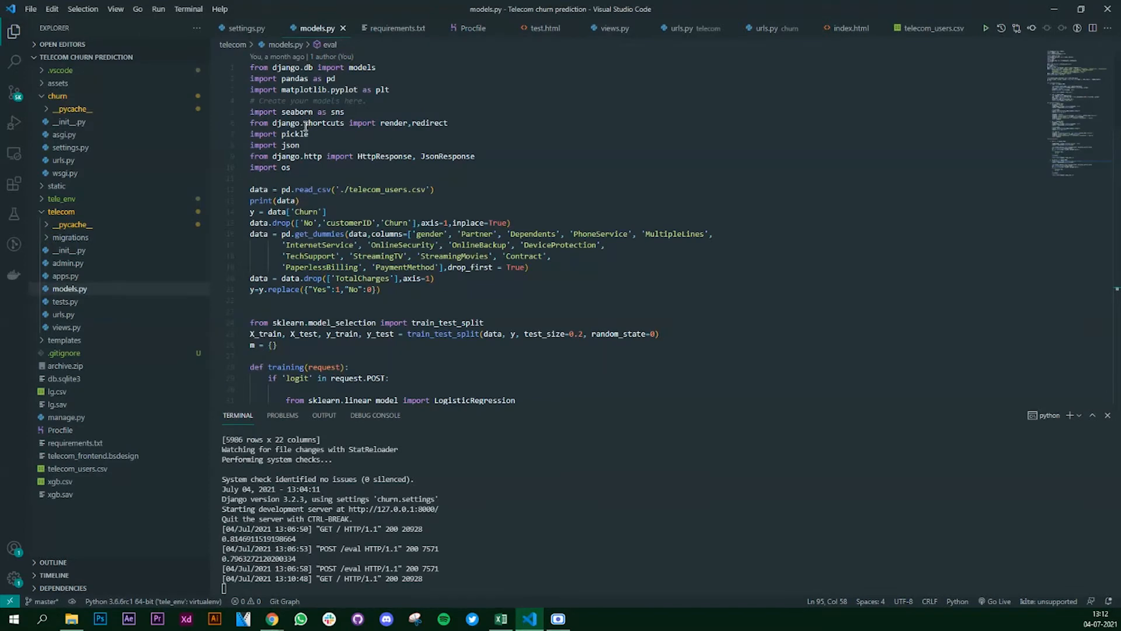
Review the pickle import and training code in models.py, then return to the browser
double_click(291, 133)
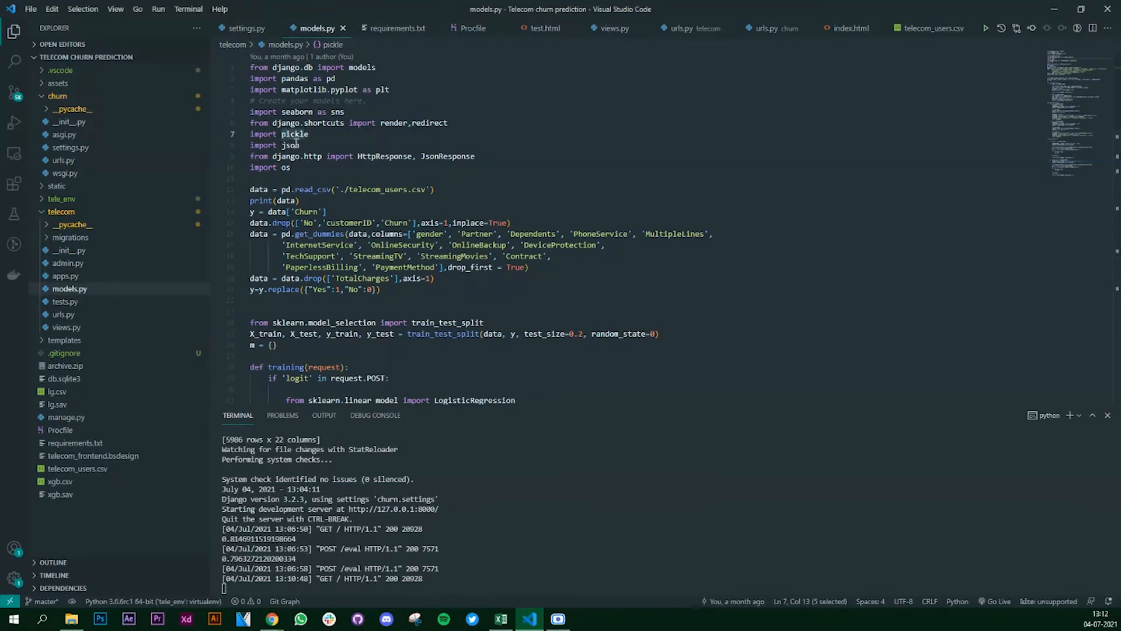
scroll(down, 3)
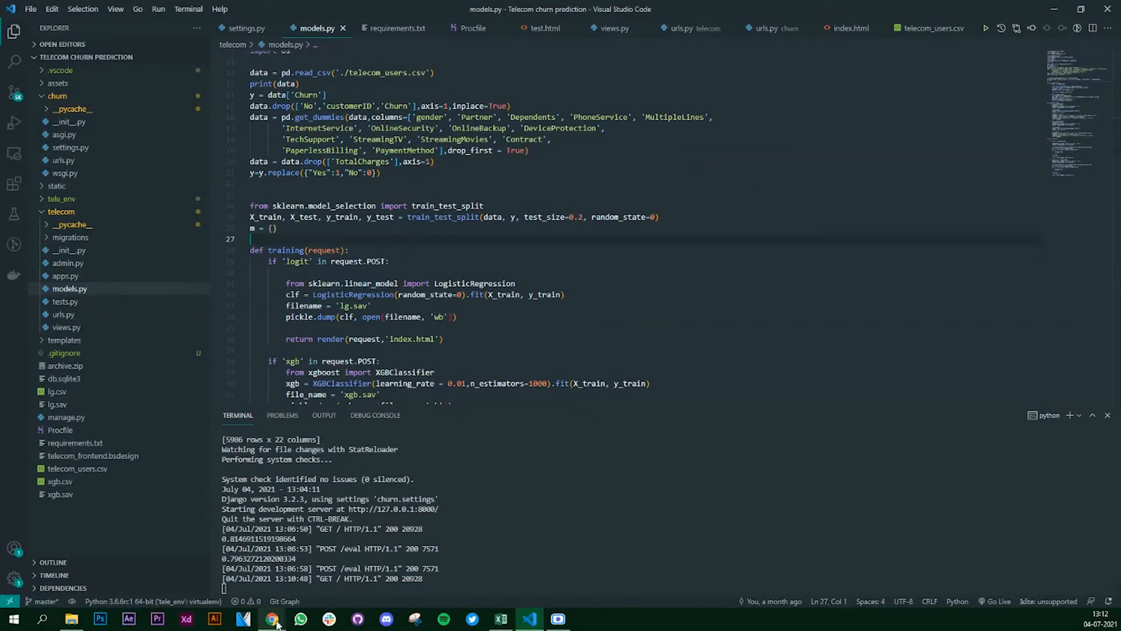
click(269, 619)
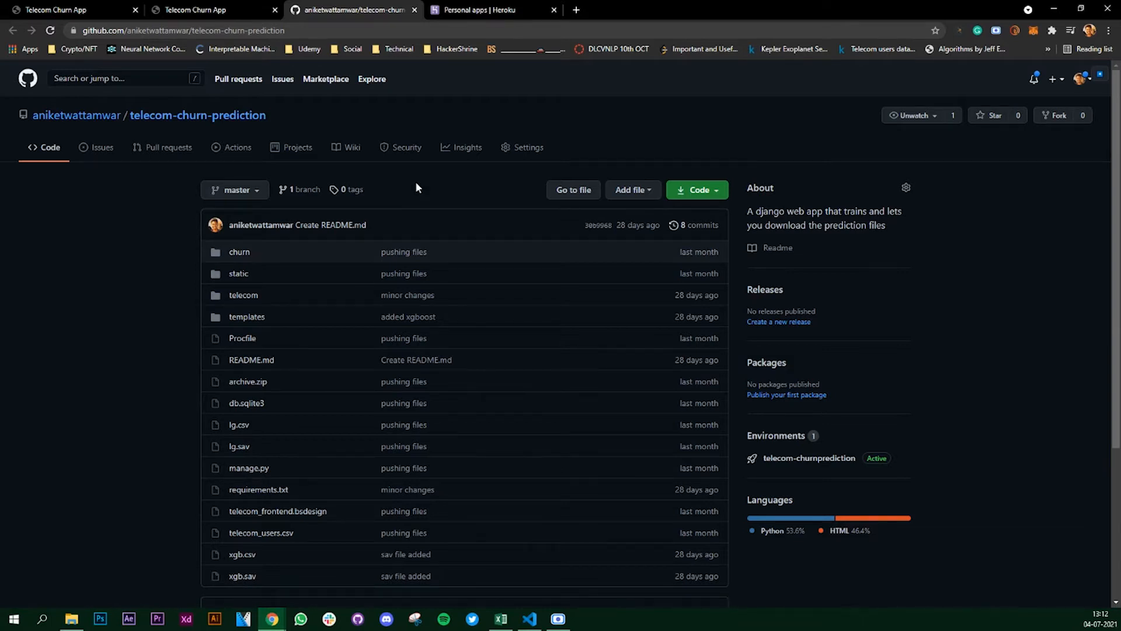
View the live app at telecom-churnprediction.herokuapp.com, then return to the GitHub repository
click(195, 10)
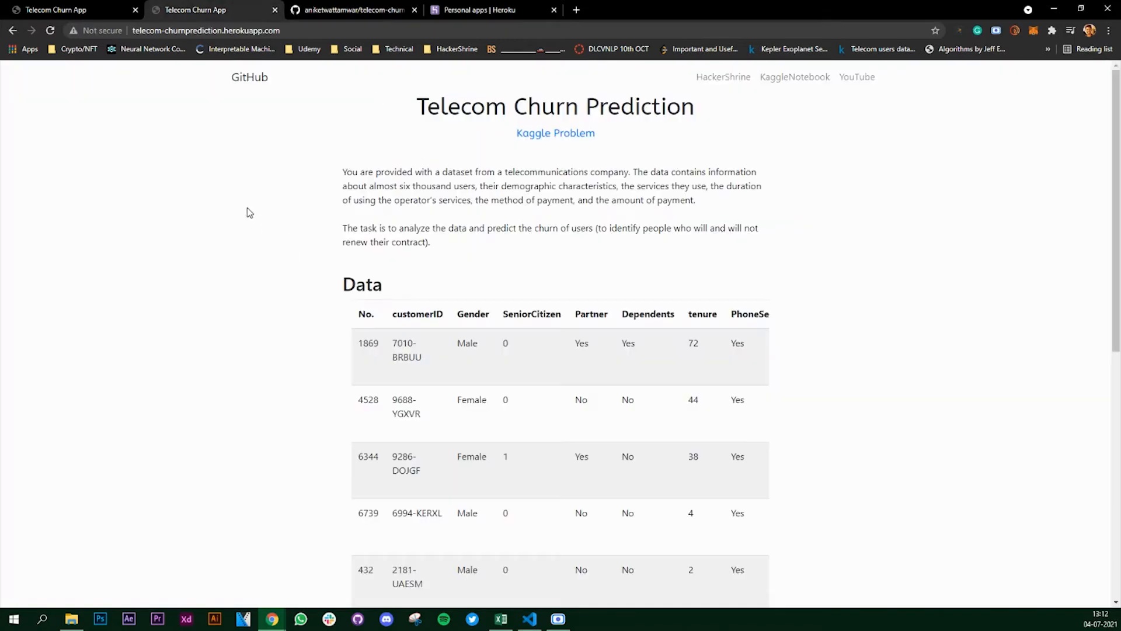
click(205, 31)
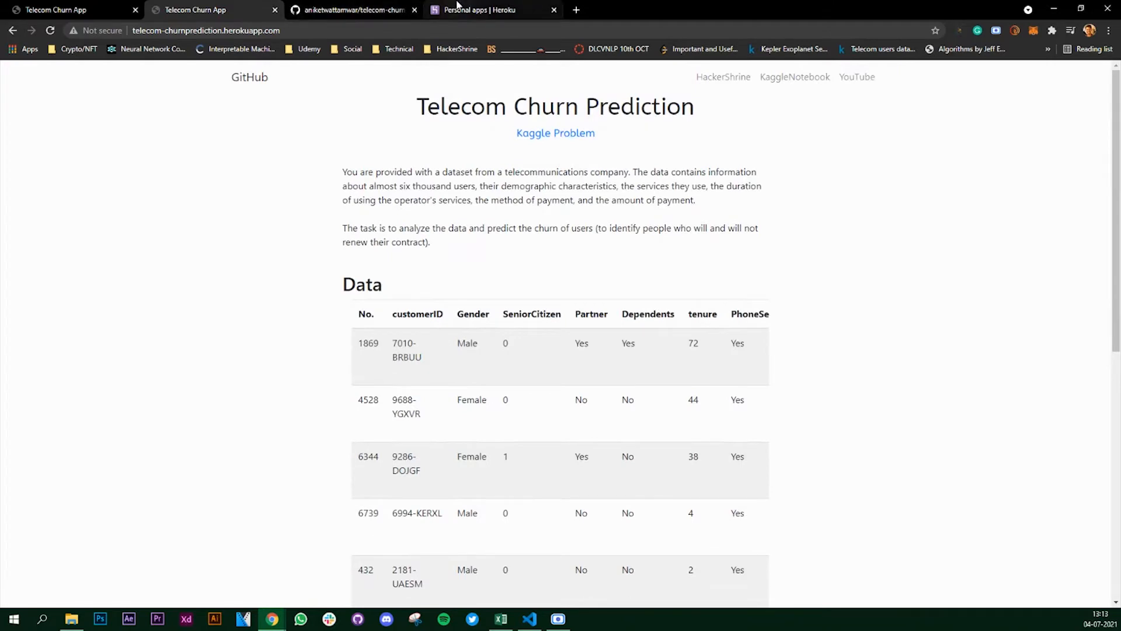
click(350, 9)
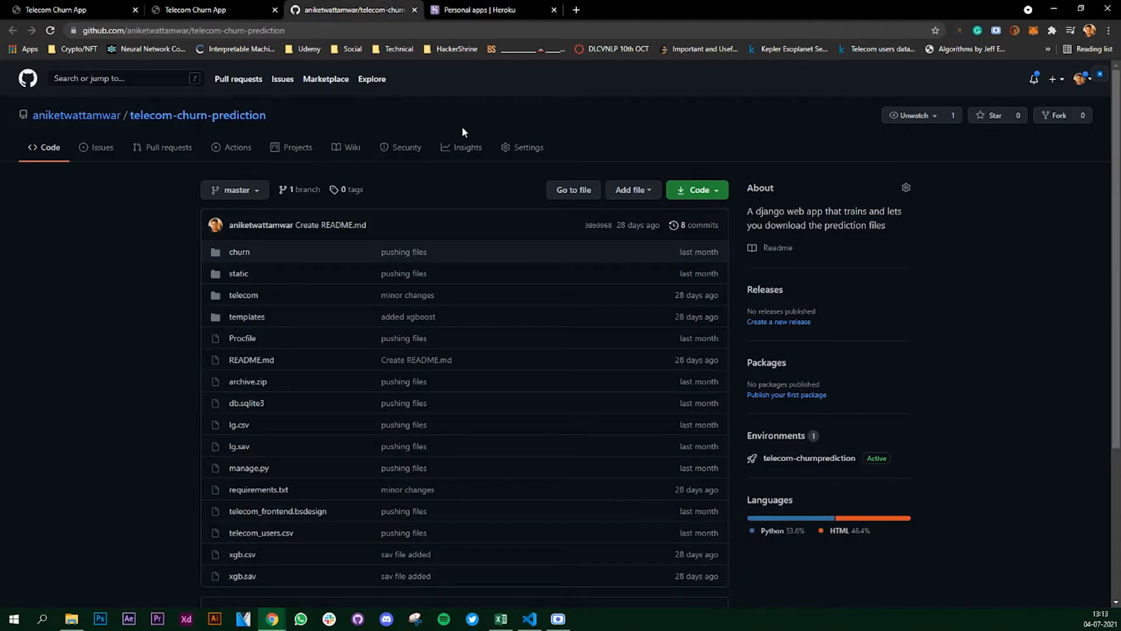
mouse_move(465, 200)
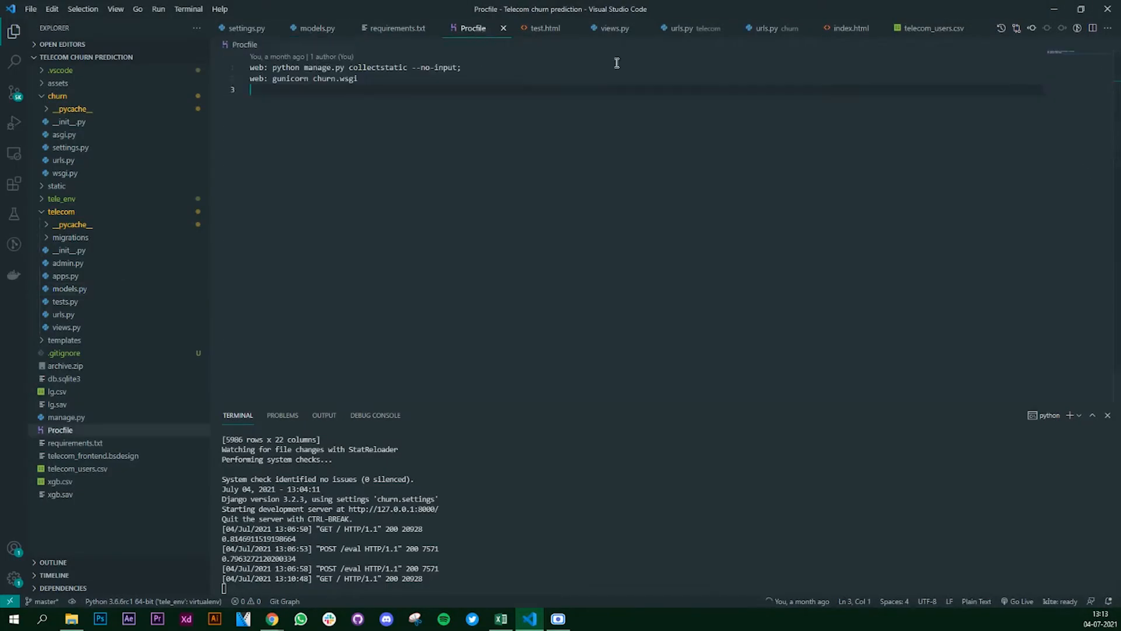
Show requirements.txt with the project's pinned package versions in VS Code
click(396, 28)
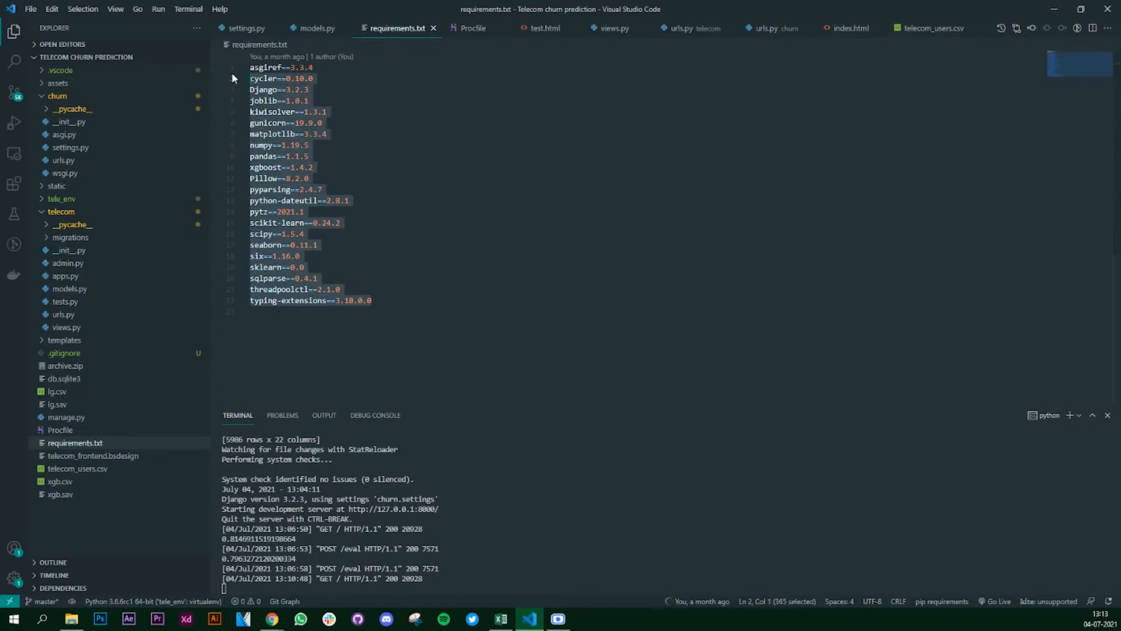
click(372, 177)
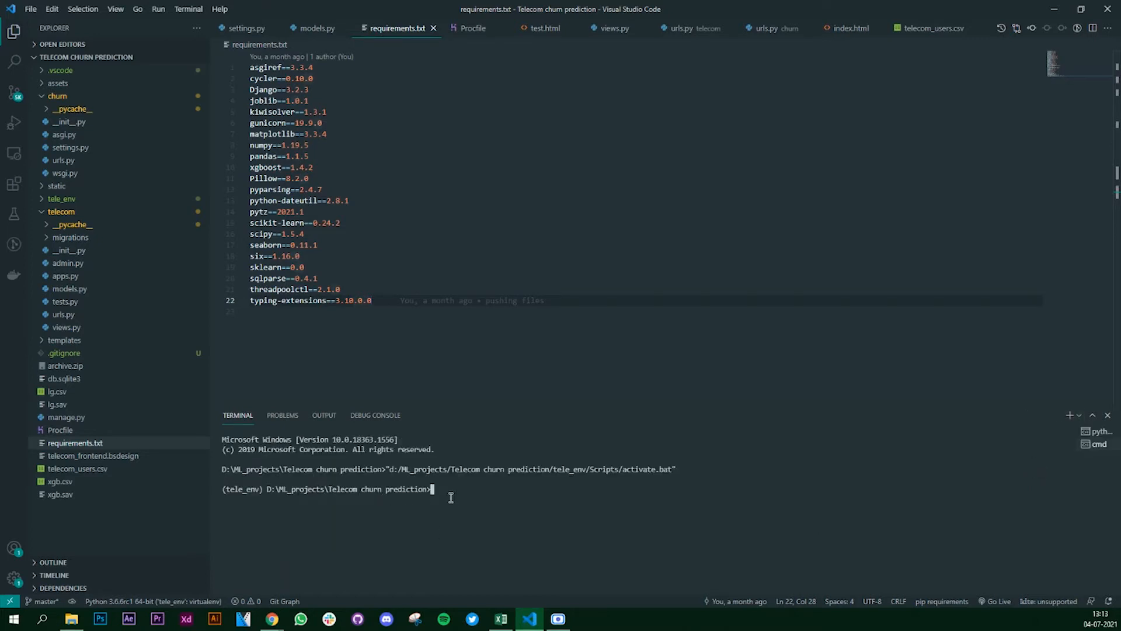
Run pip freeze in the terminal to list installed packages, noting the freeze-to-requirements.txt form
key(enter)
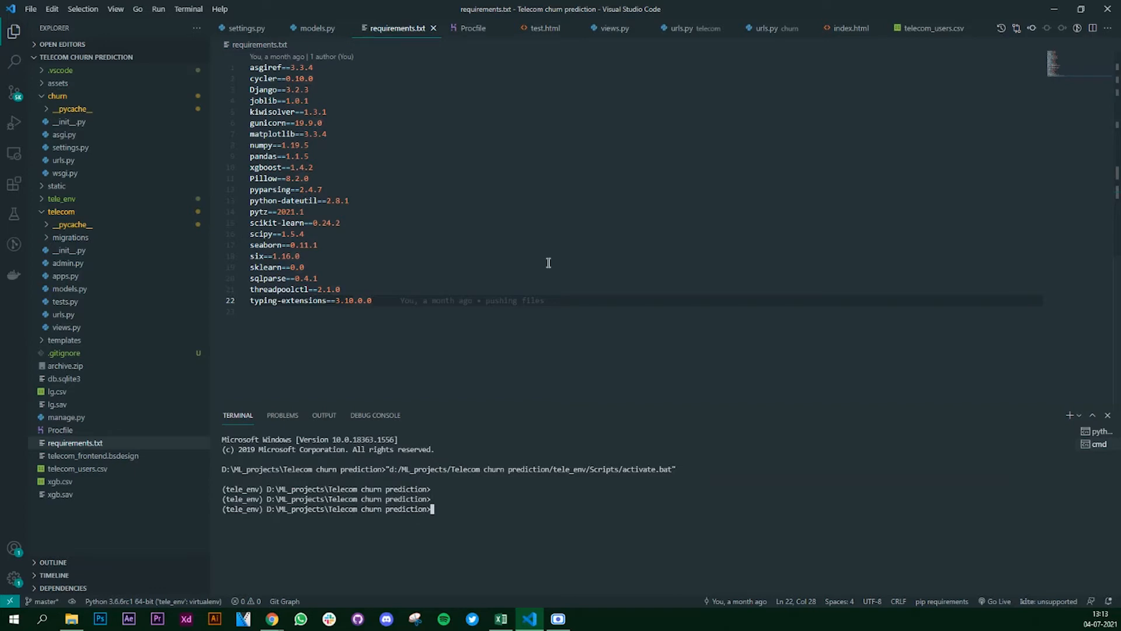
text(pip freeze)
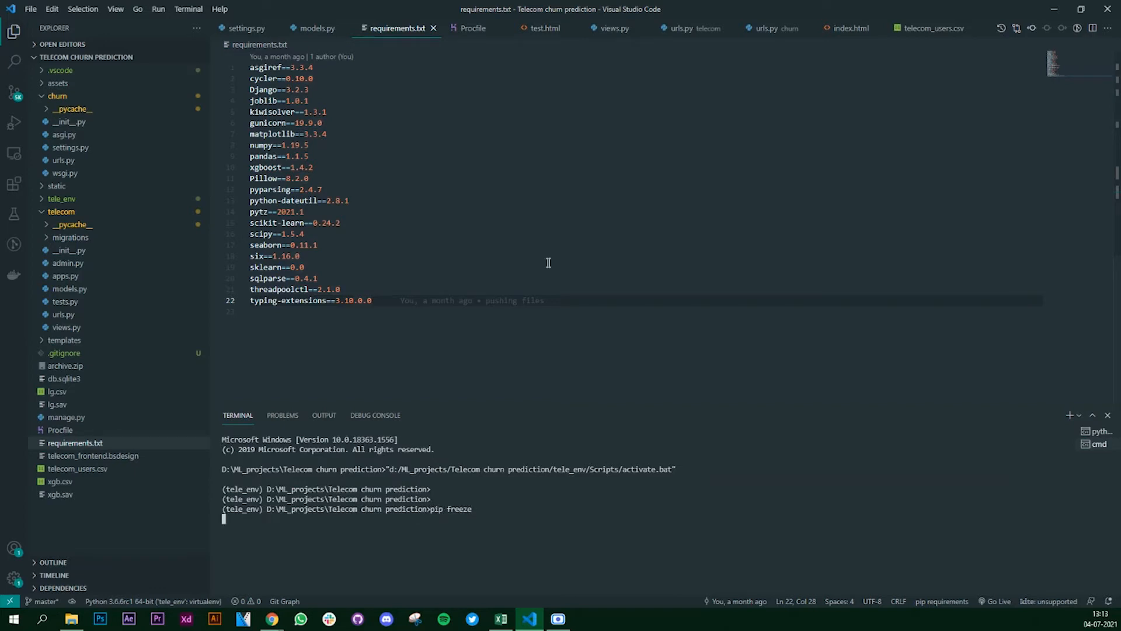
key(Enter)
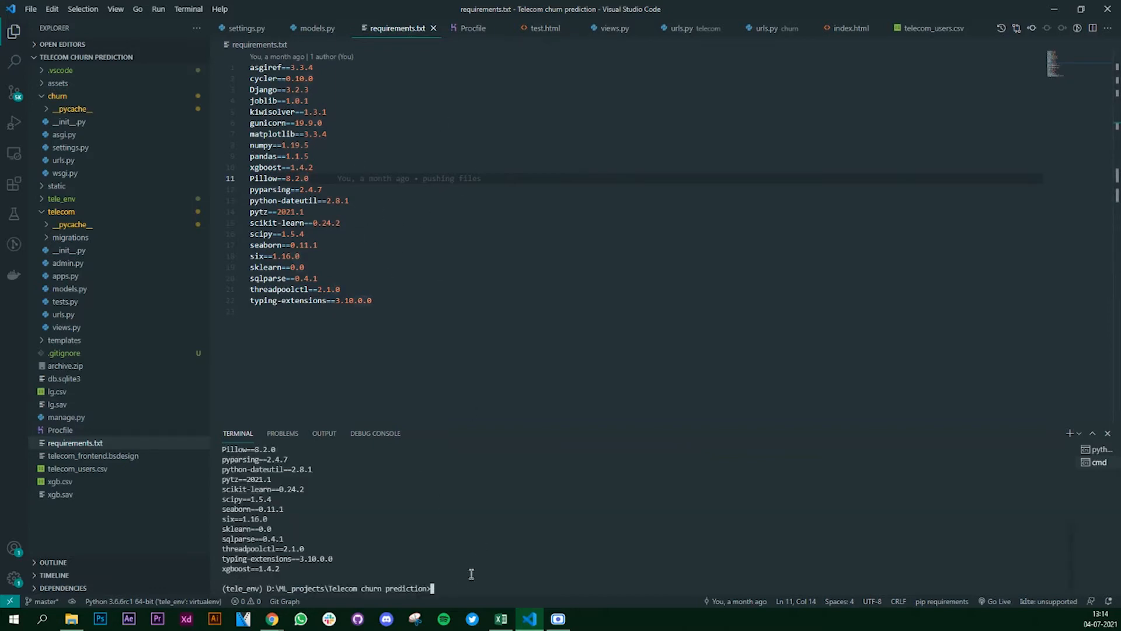
text(pip)
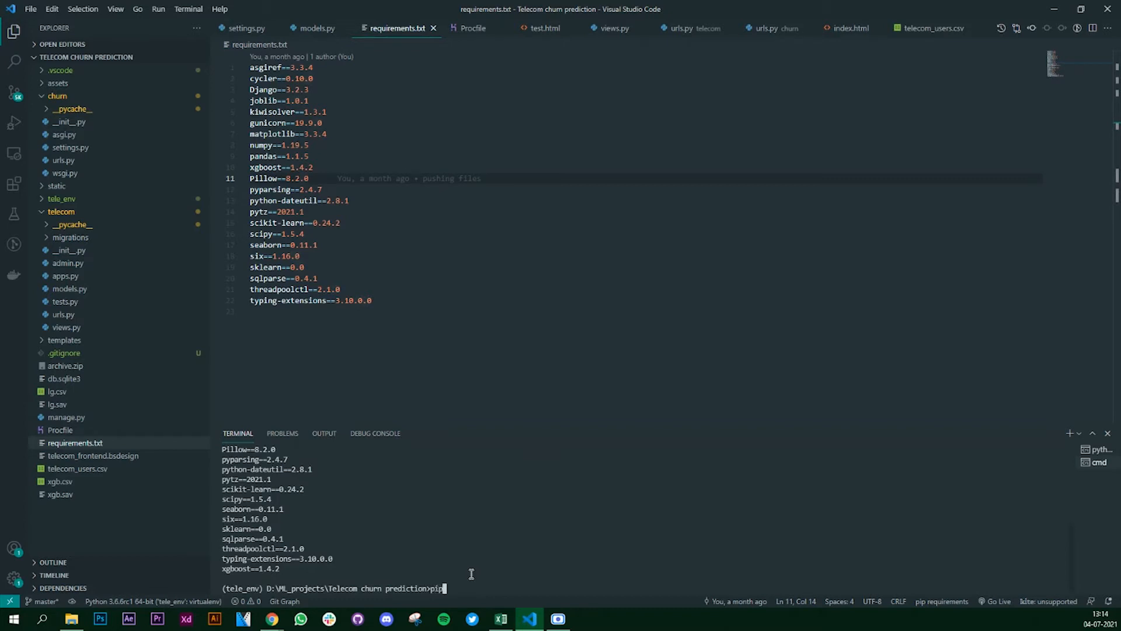
text(freeze >)
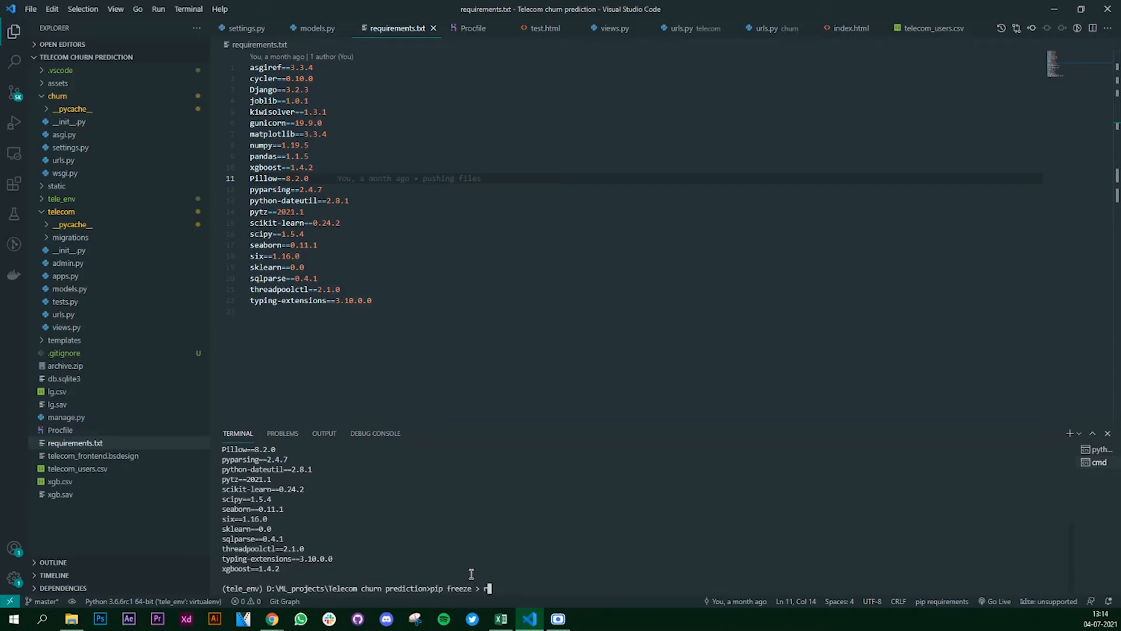
text(req)
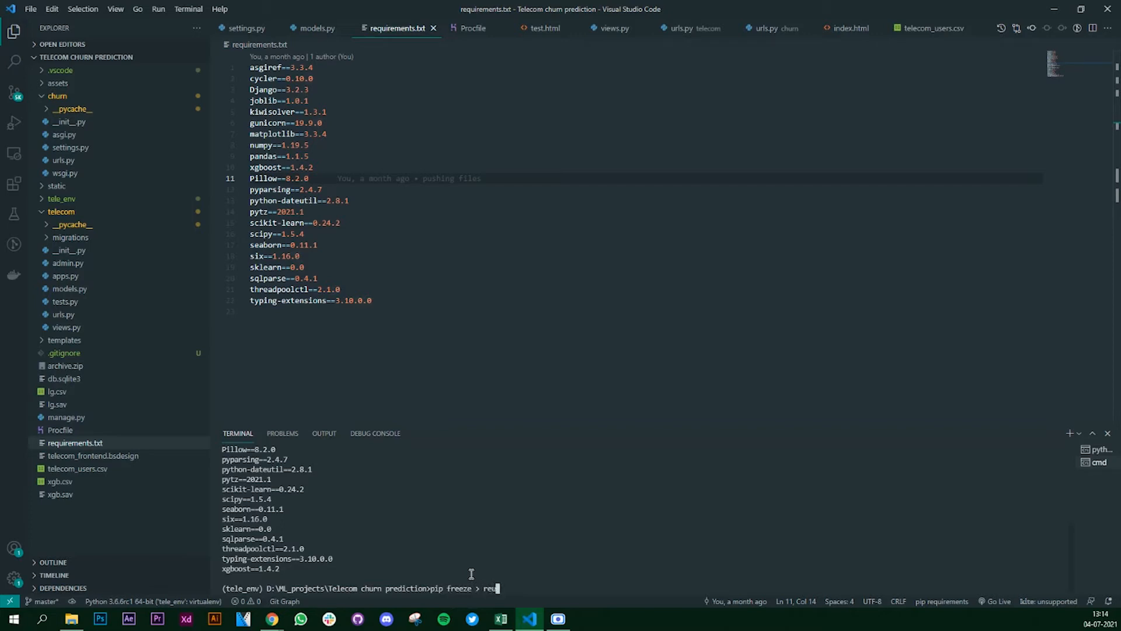
text(...txt)
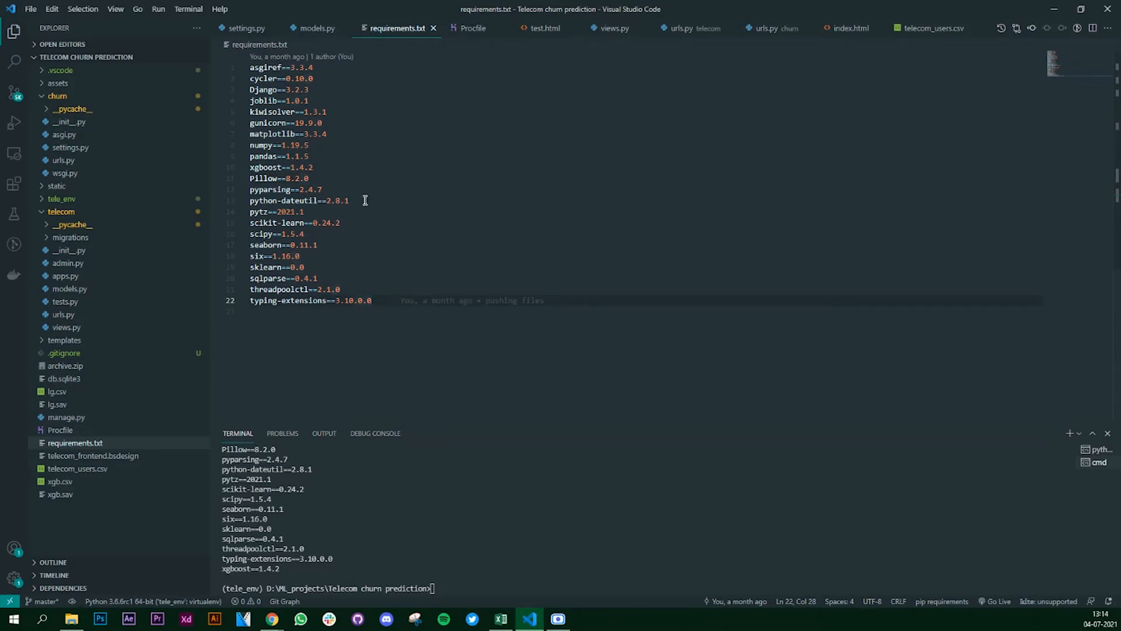
mouse_move(369, 202)
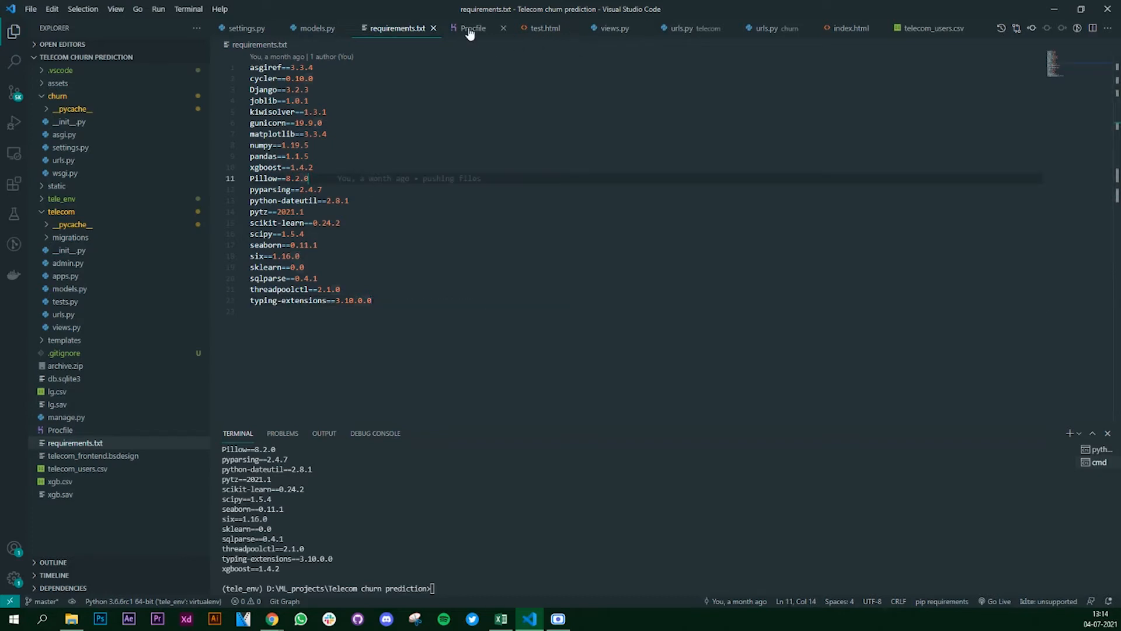
Show the Procfile's collectstatic and gunicorn commands, discarding a typed manage.py runserver command
click(473, 28)
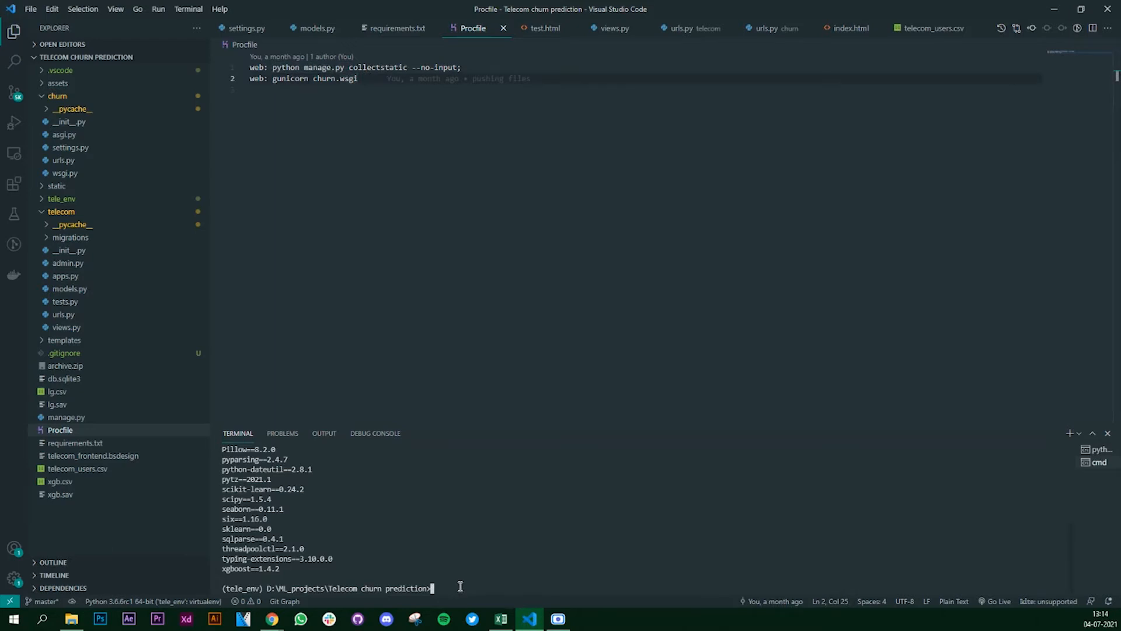
text(pu)
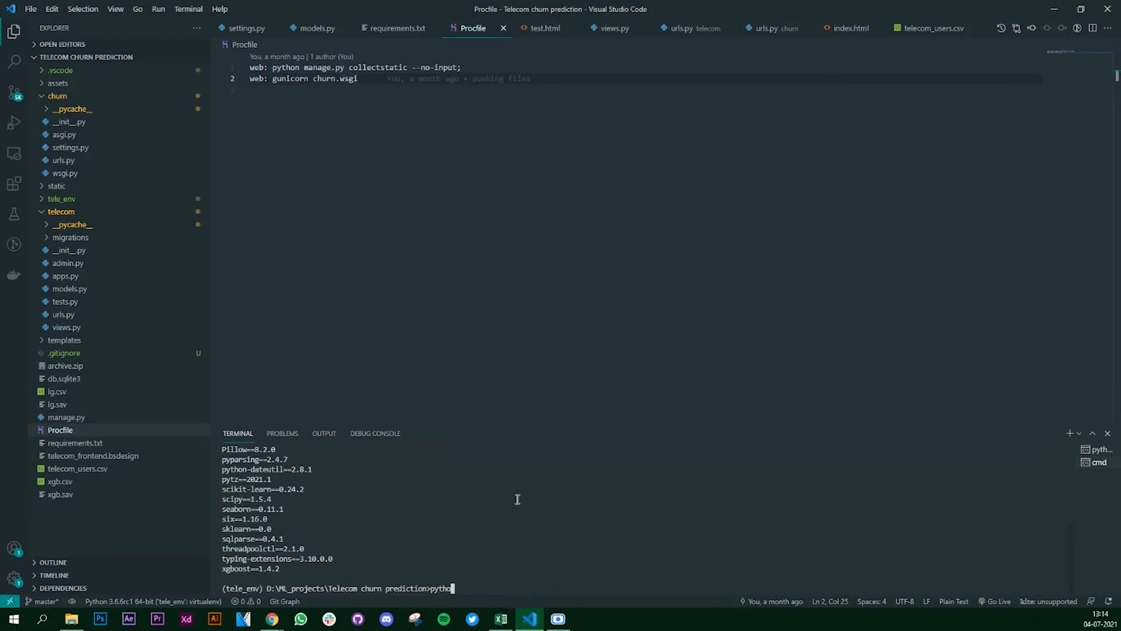
text(manage.py)
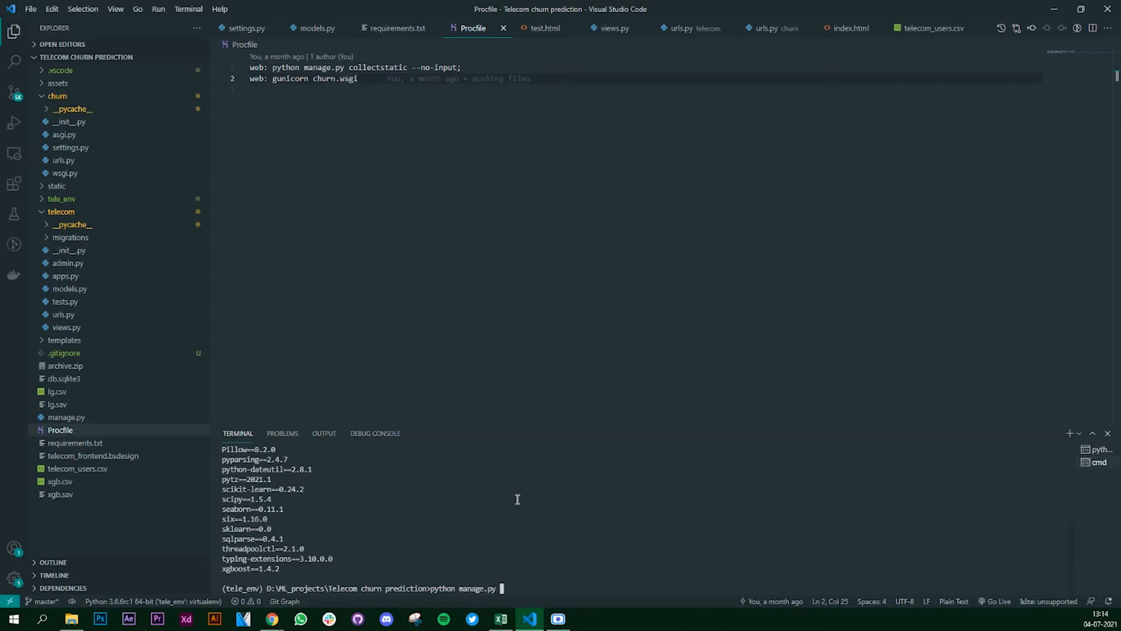
text(runserver)
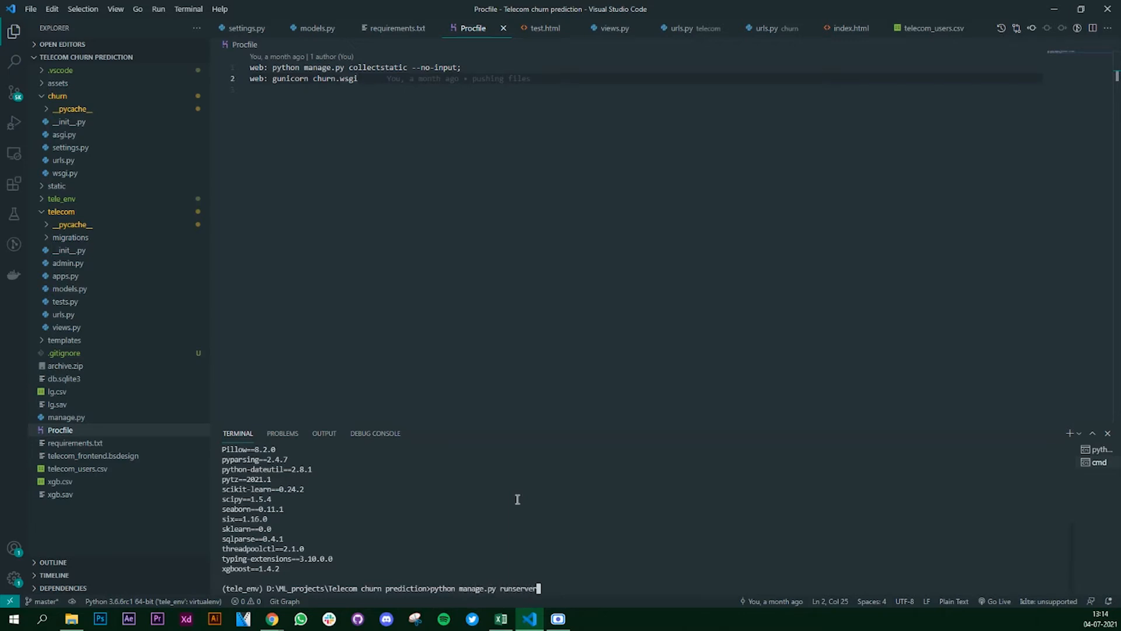
key(Backspace)
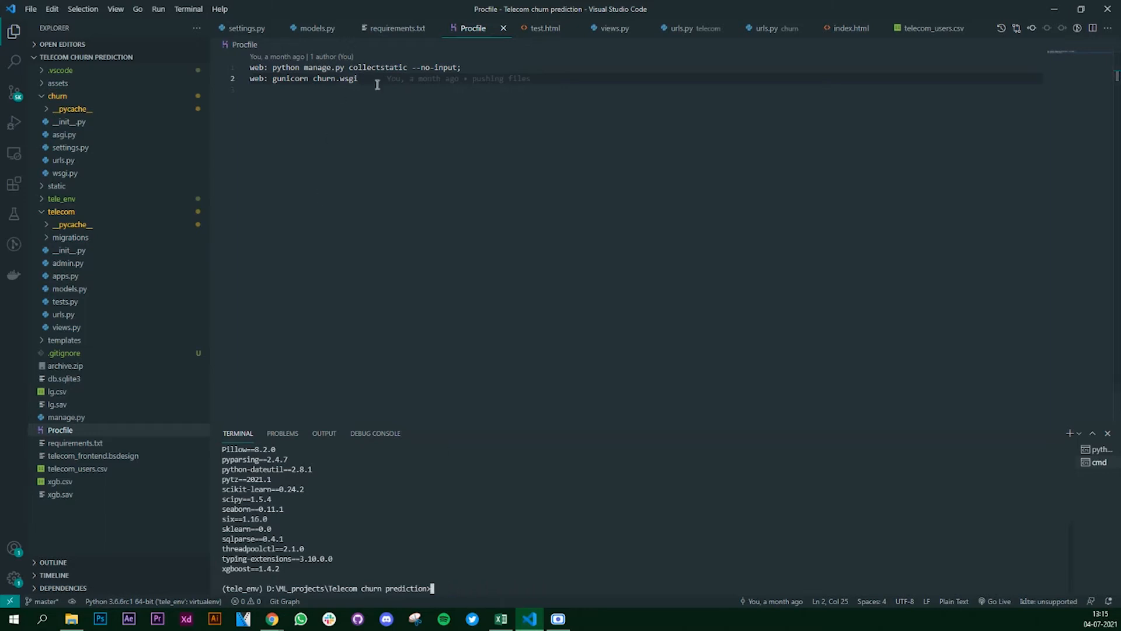
double_click(290, 79)
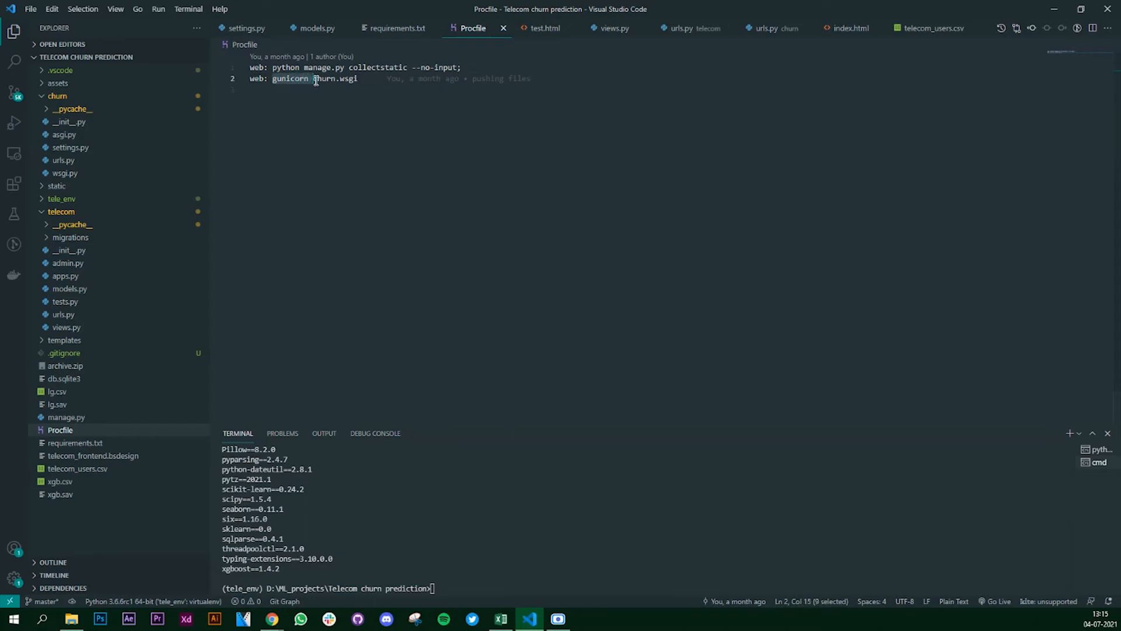
click(358, 78)
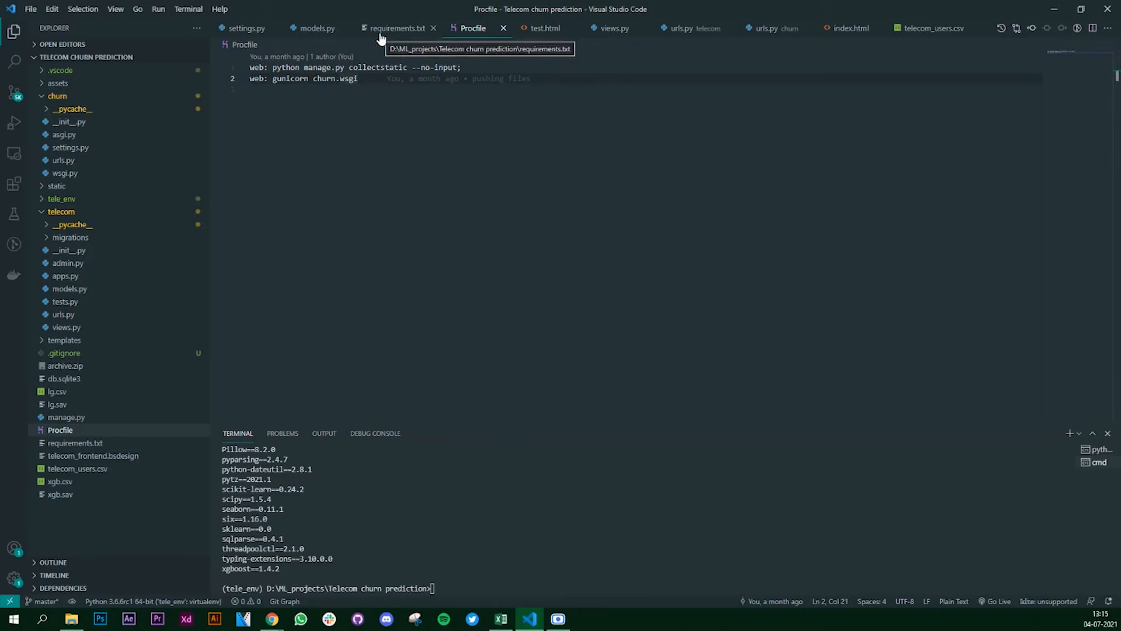
click(394, 28)
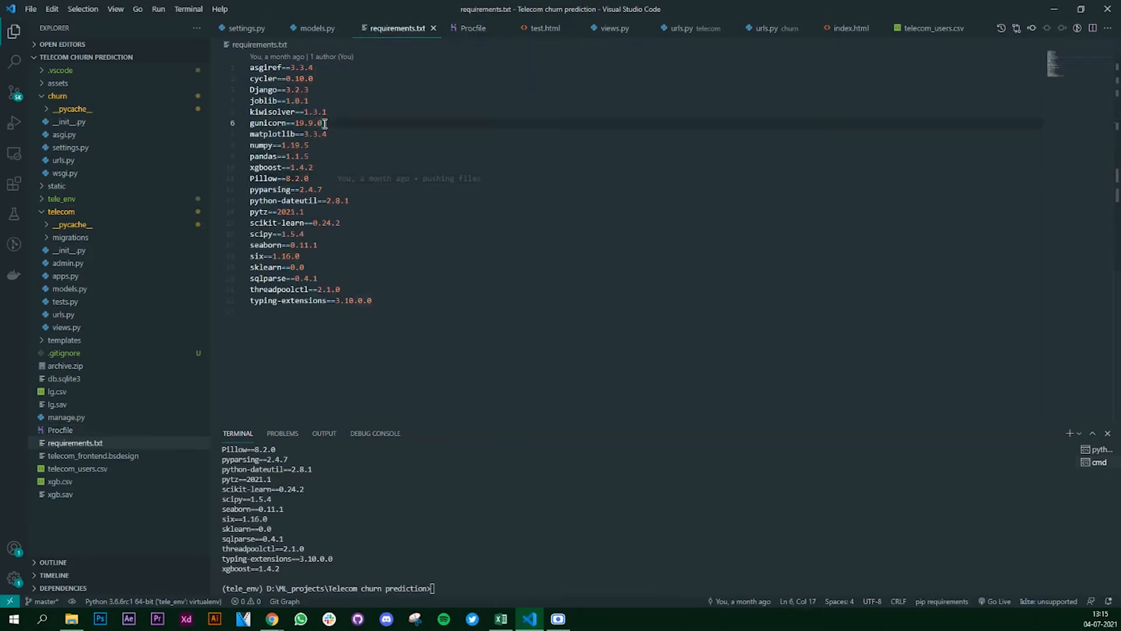
double_click(269, 122)
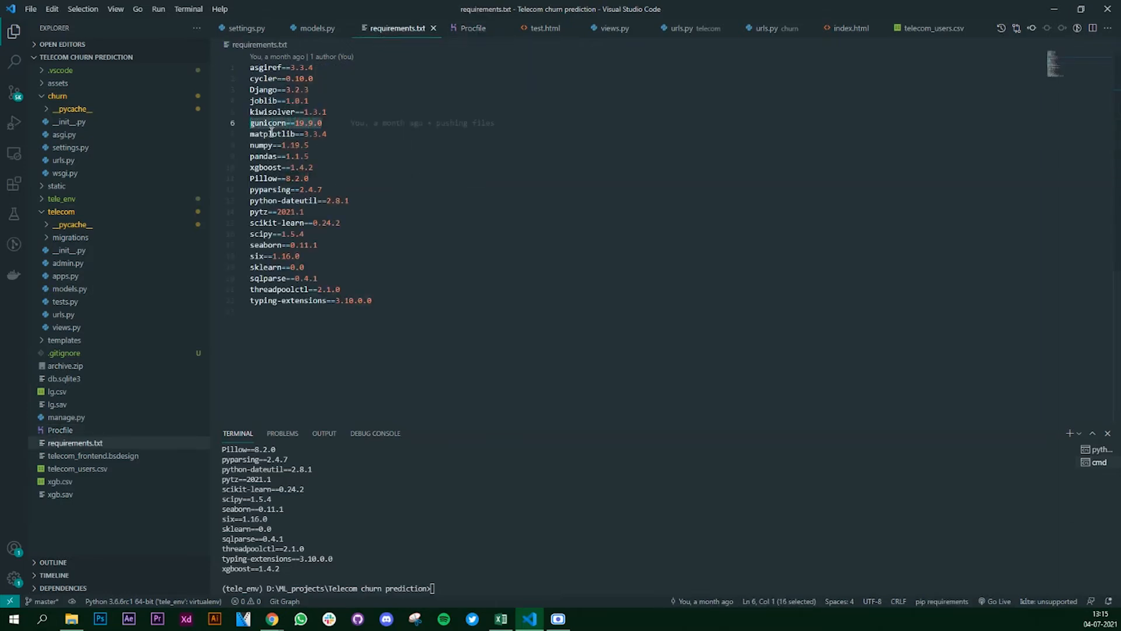
click(322, 123)
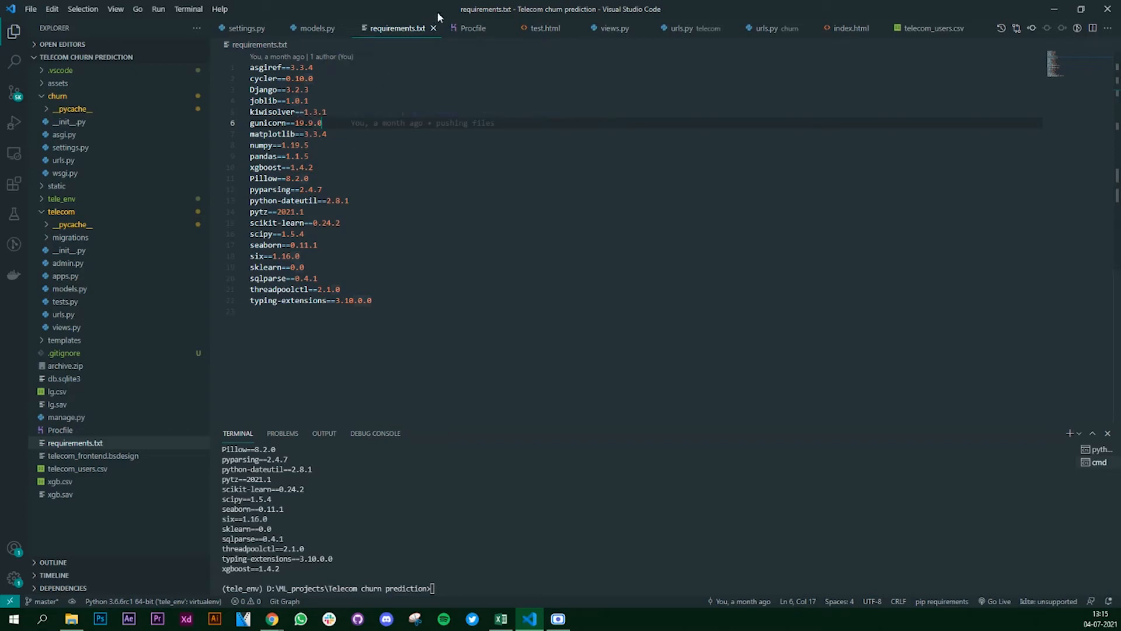
click(473, 28)
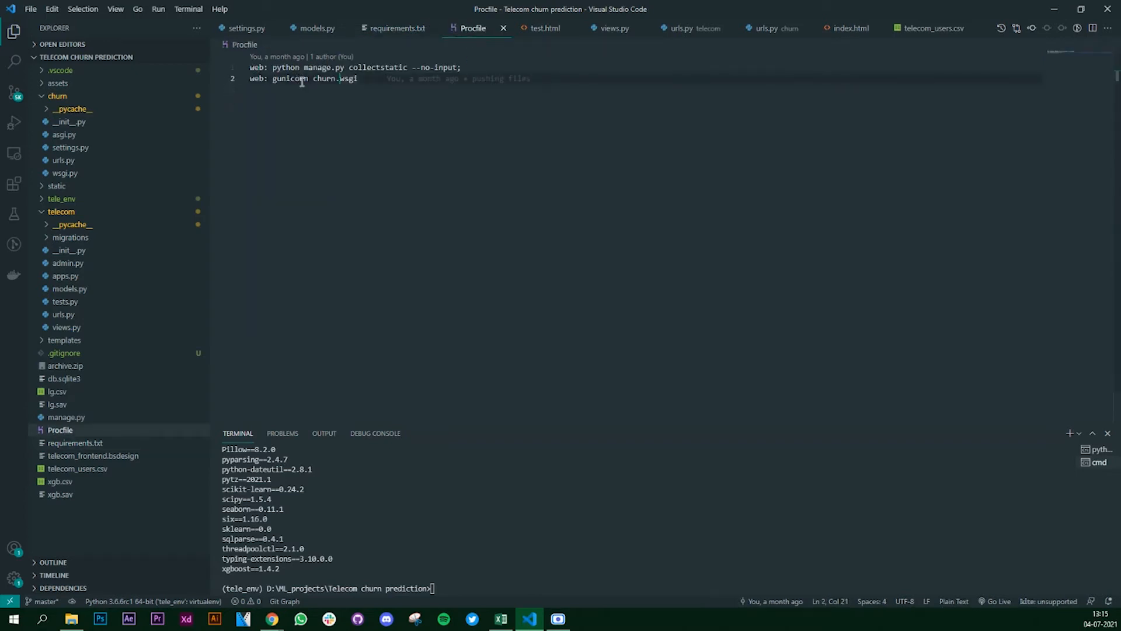
double_click(286, 78)
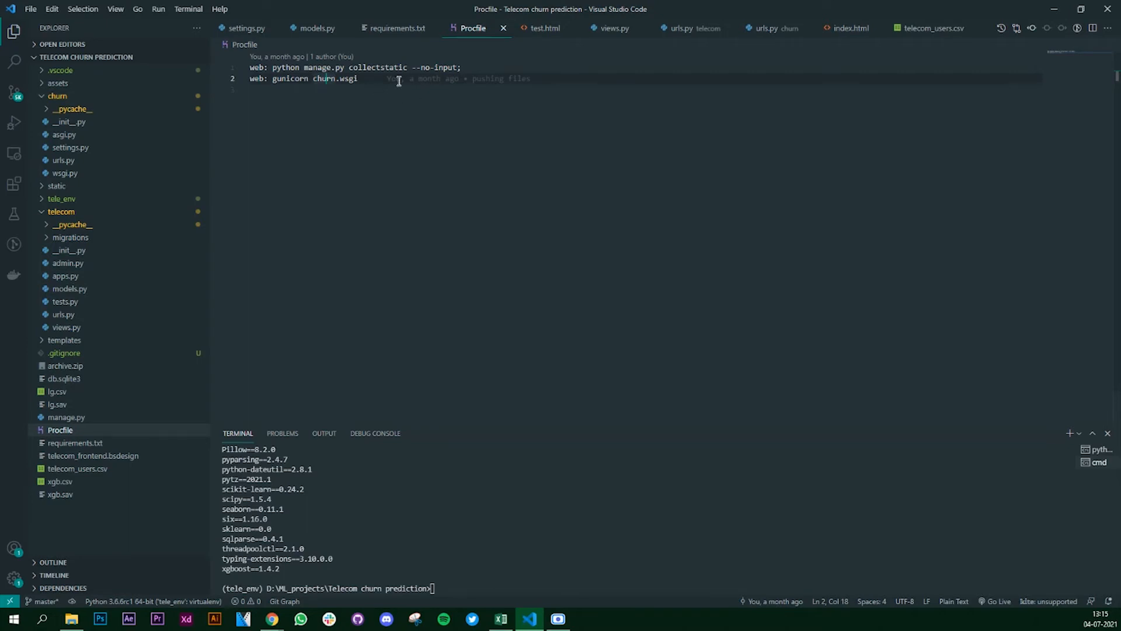
click(393, 28)
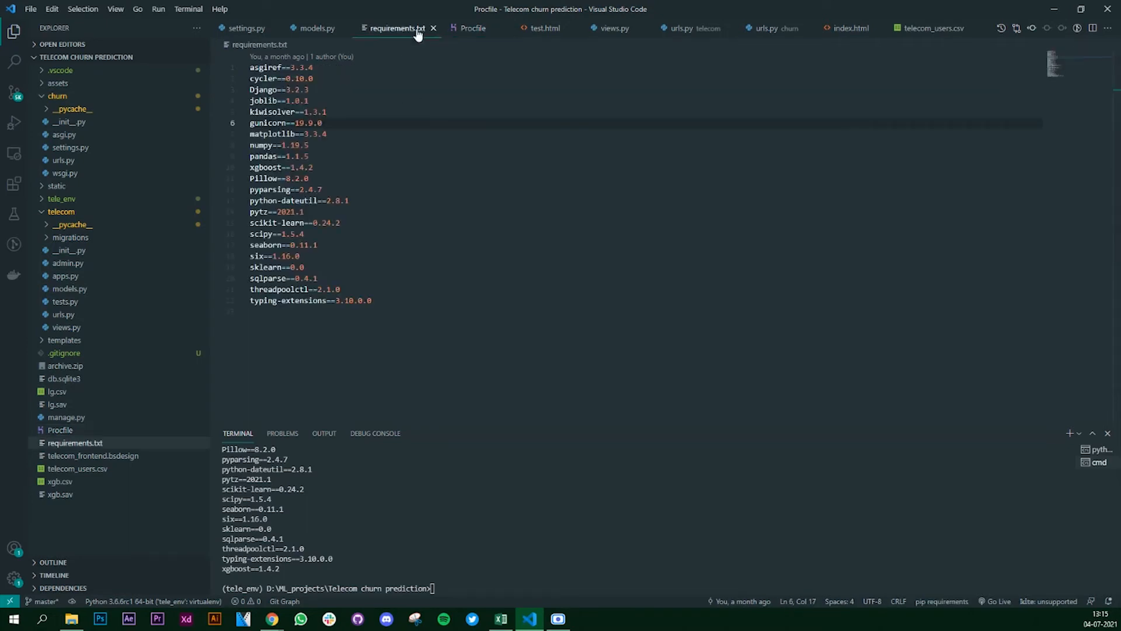
click(473, 28)
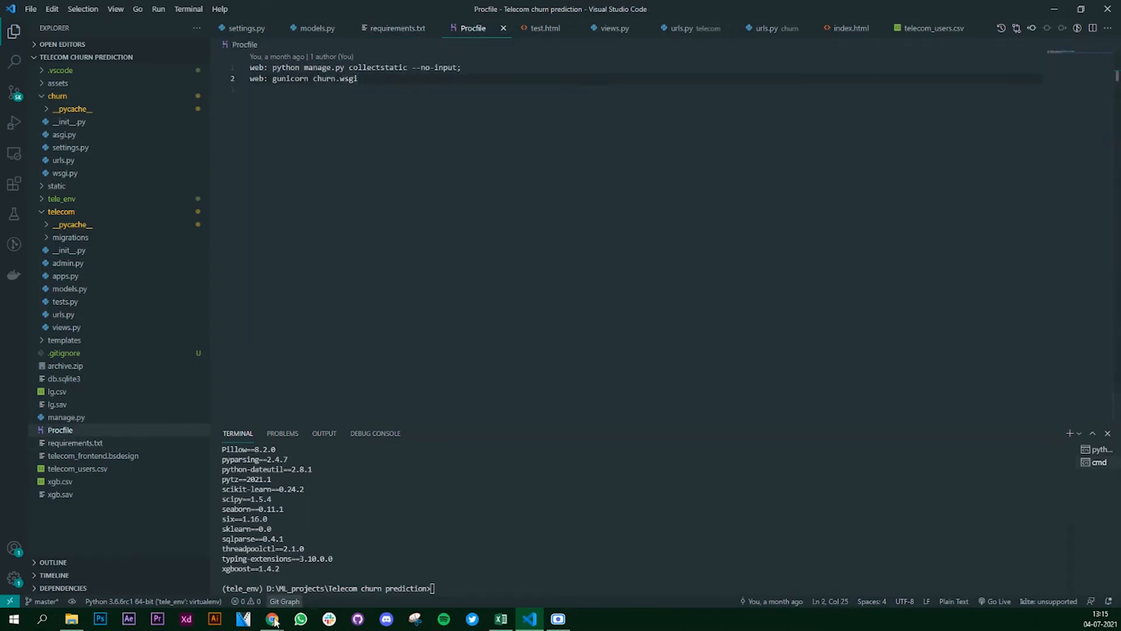
Return to the browser and bring up Heroku's personal apps list
click(270, 619)
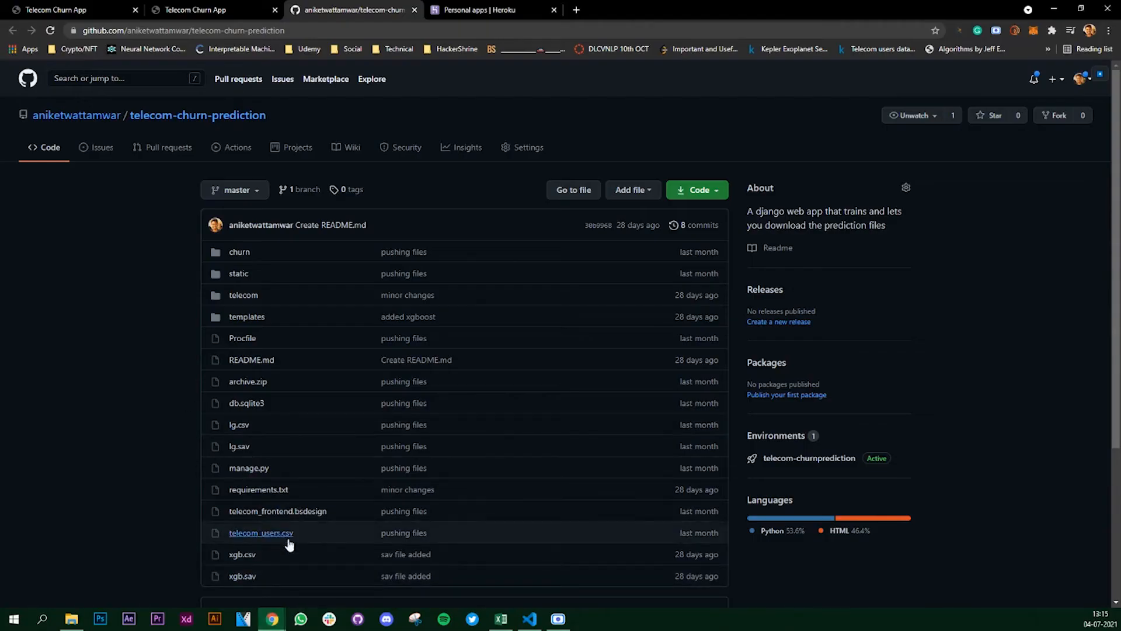
mouse_move(258, 489)
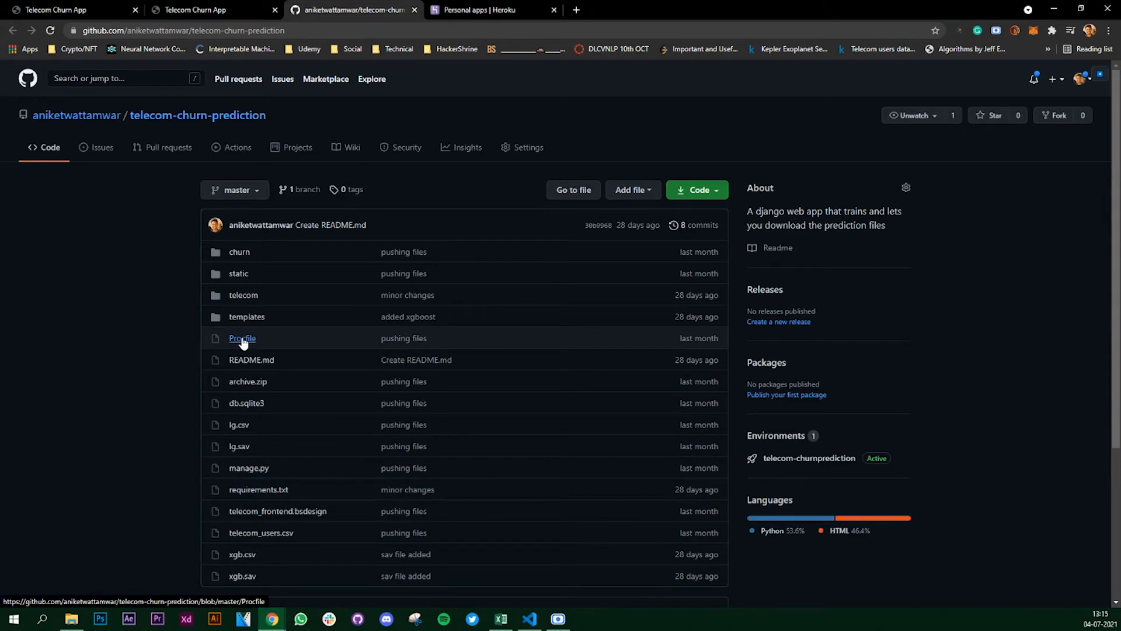
mouse_move(188, 445)
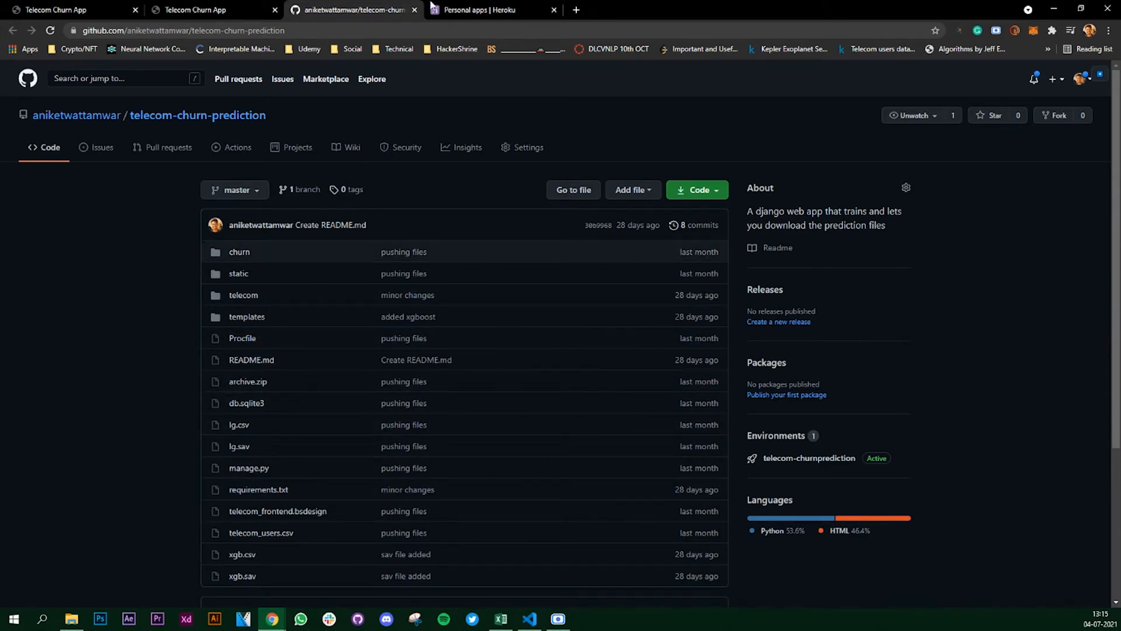
click(492, 9)
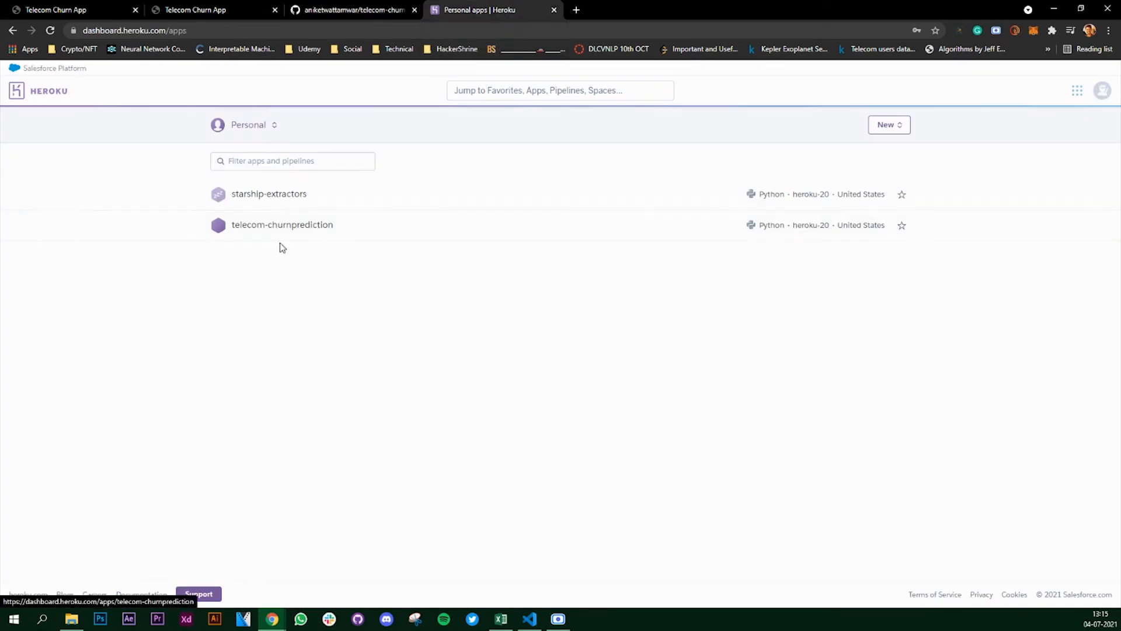
Create a new Heroku app named test-telecom-hs in the United States region
click(888, 125)
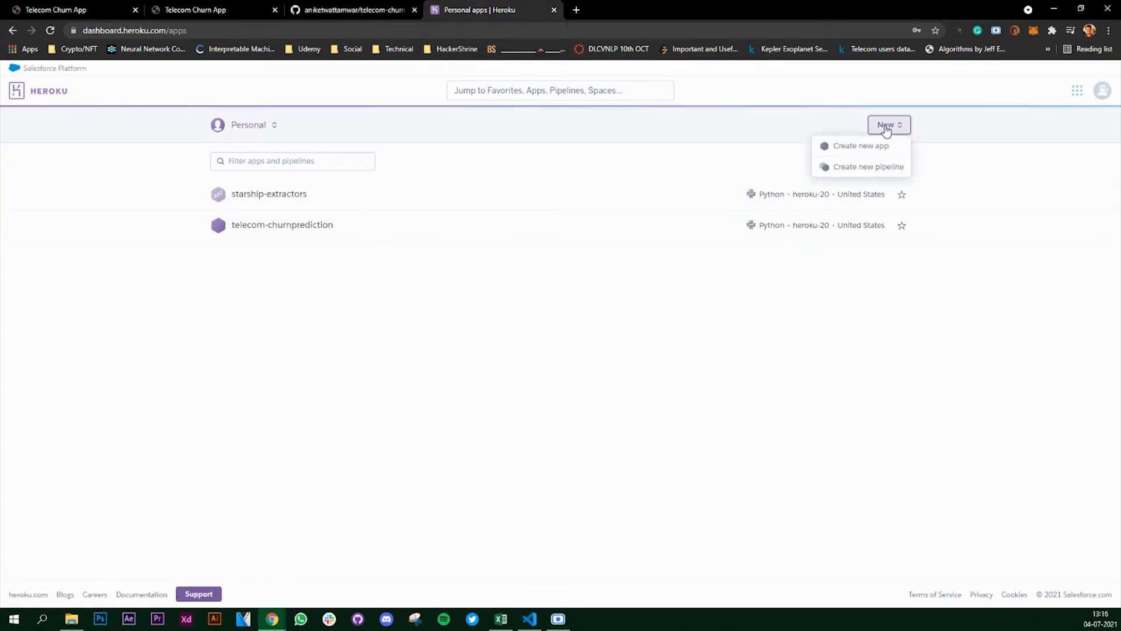
click(860, 146)
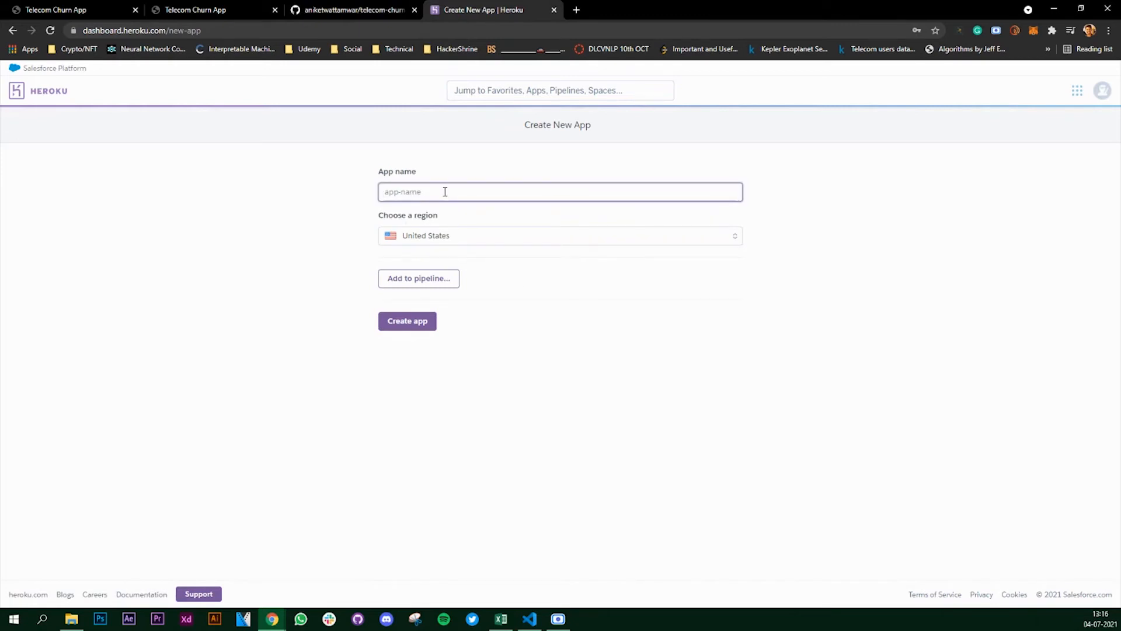
text(test-teleco)
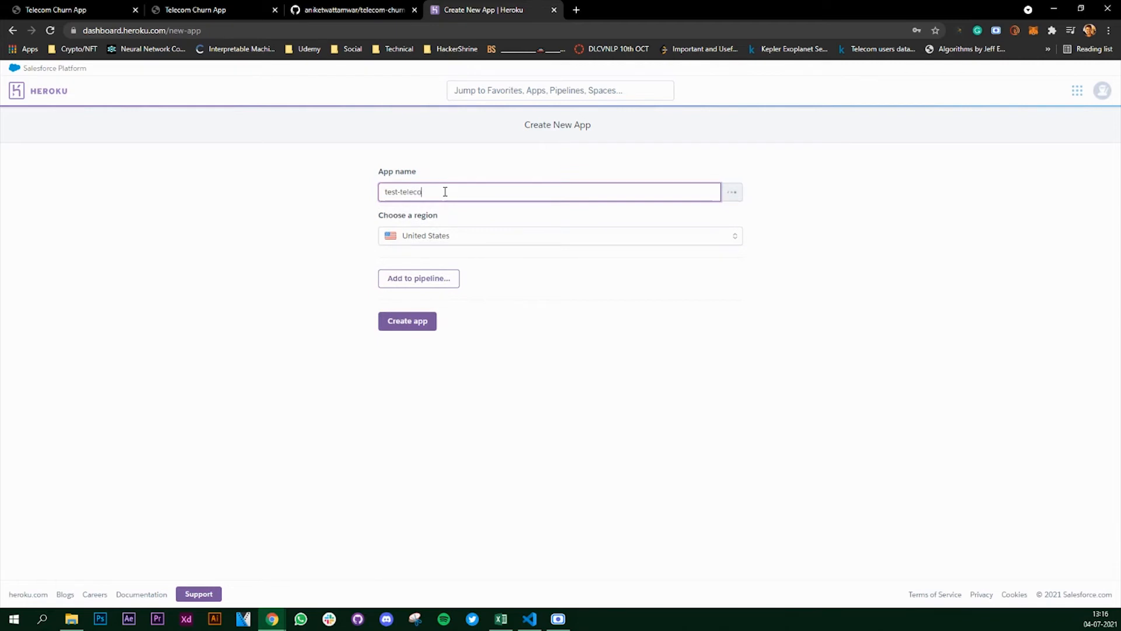
text(m)
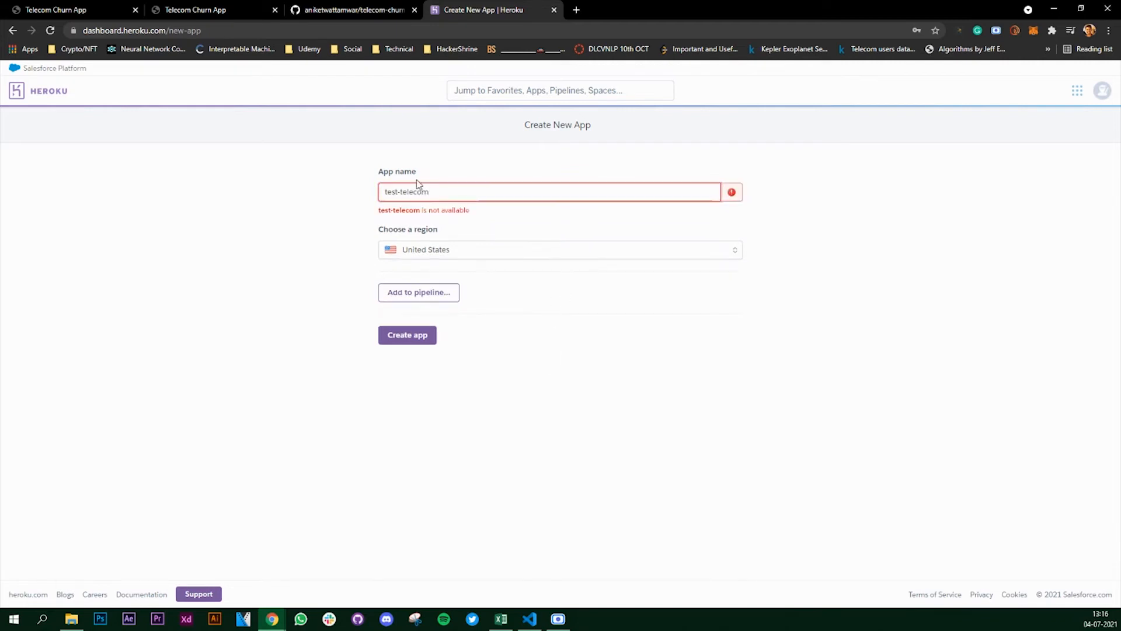
text(-hs)
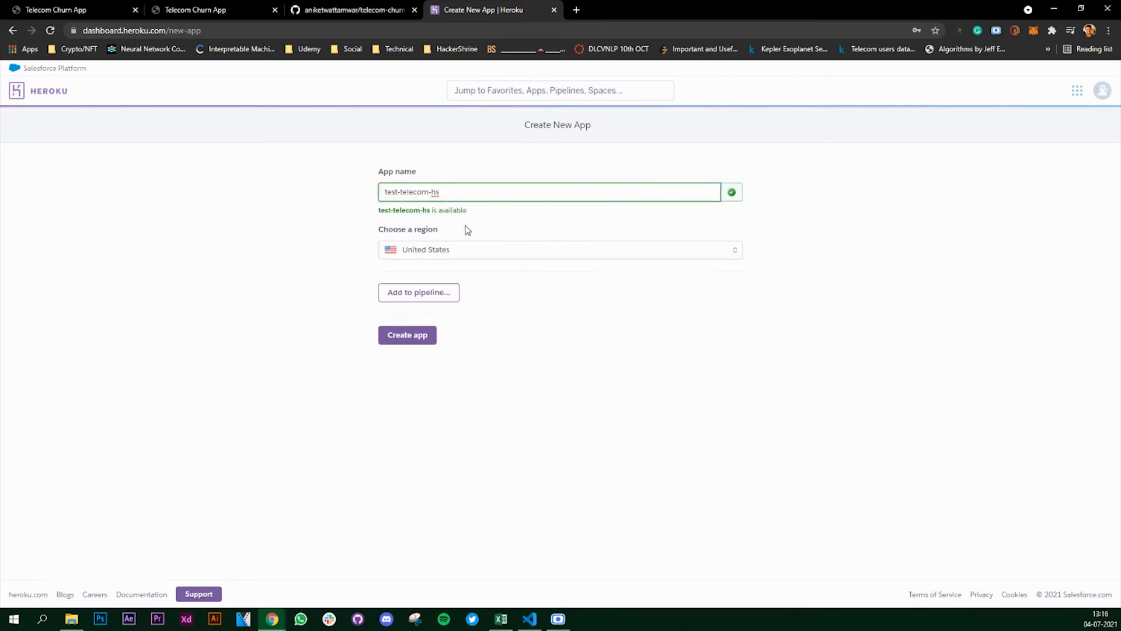
click(406, 335)
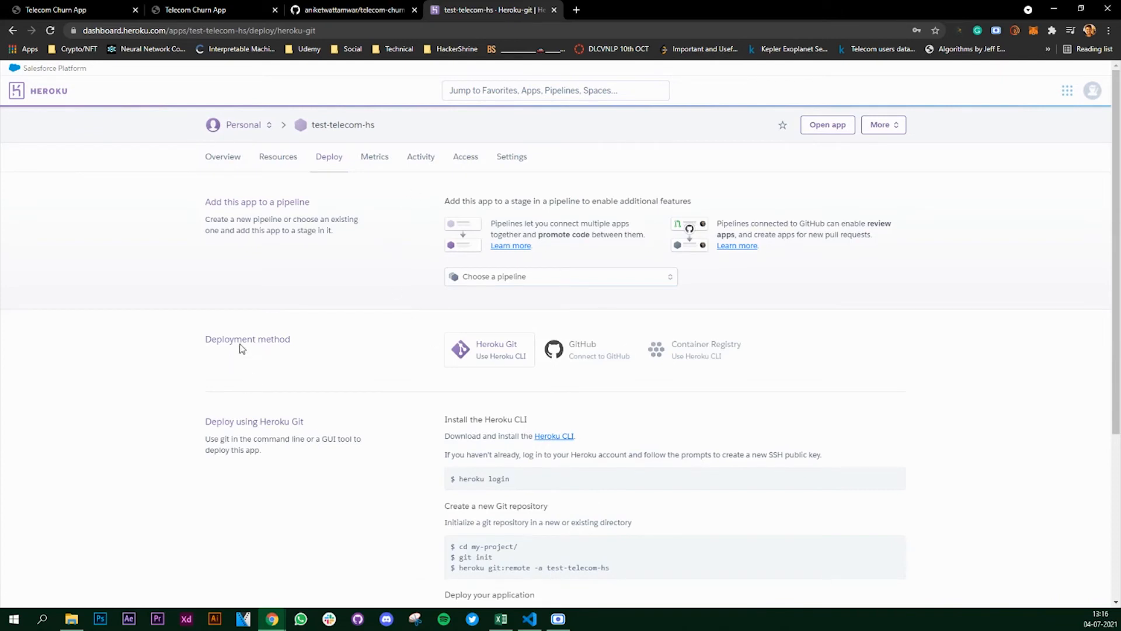
Connect test-telecom-hs to the telecom-churn-prediction GitHub repository via the Deploy tab's GitHub method
click(586, 349)
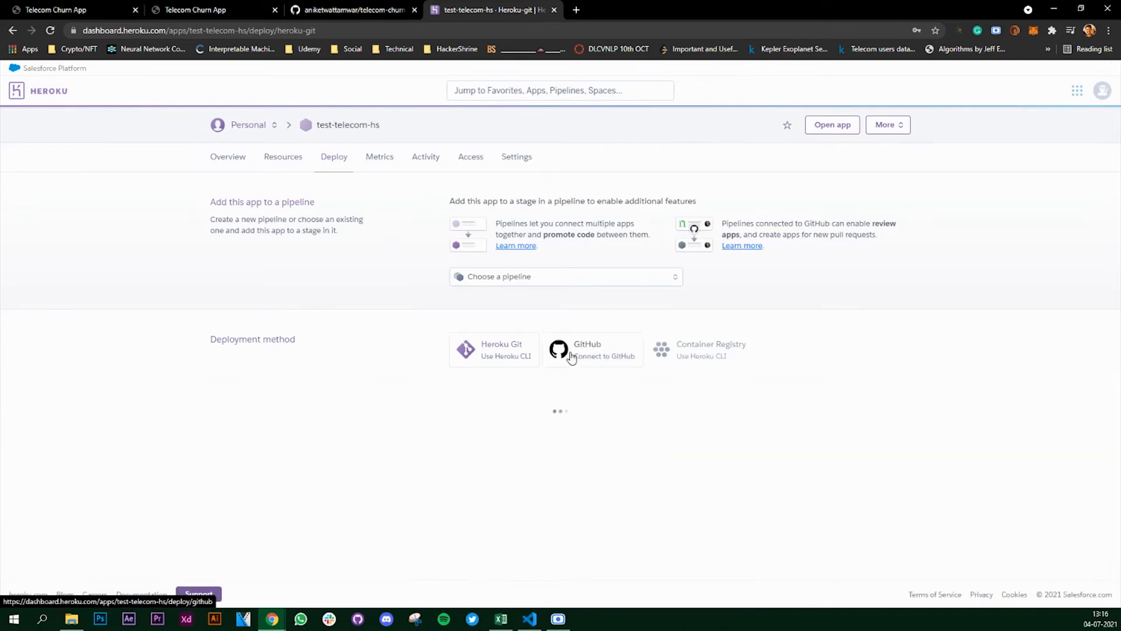
click(587, 349)
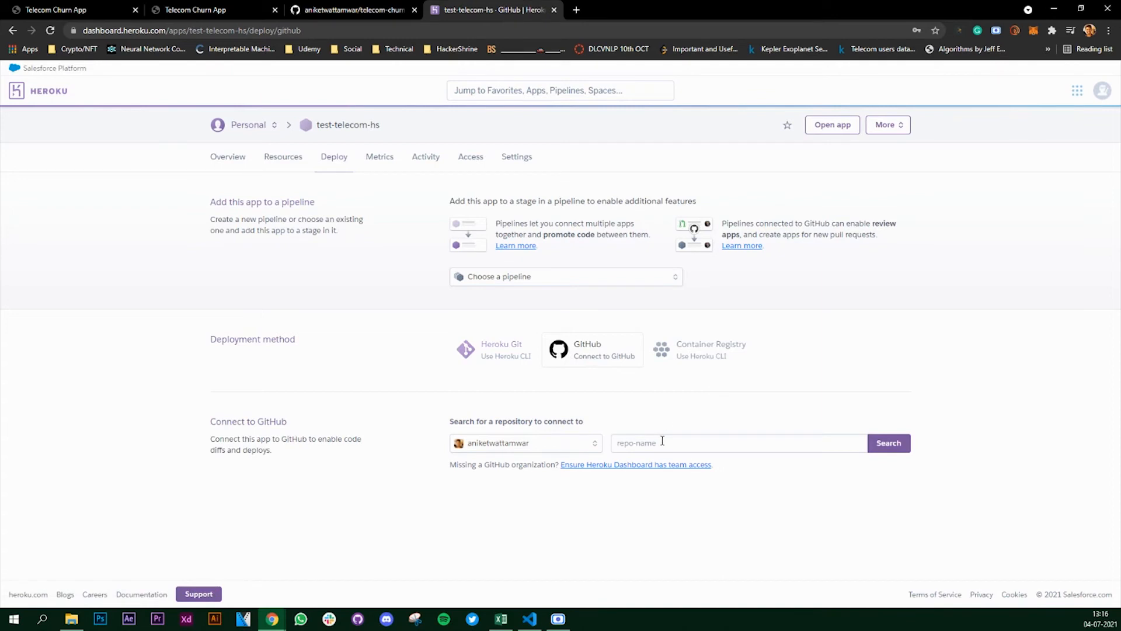
click(737, 442)
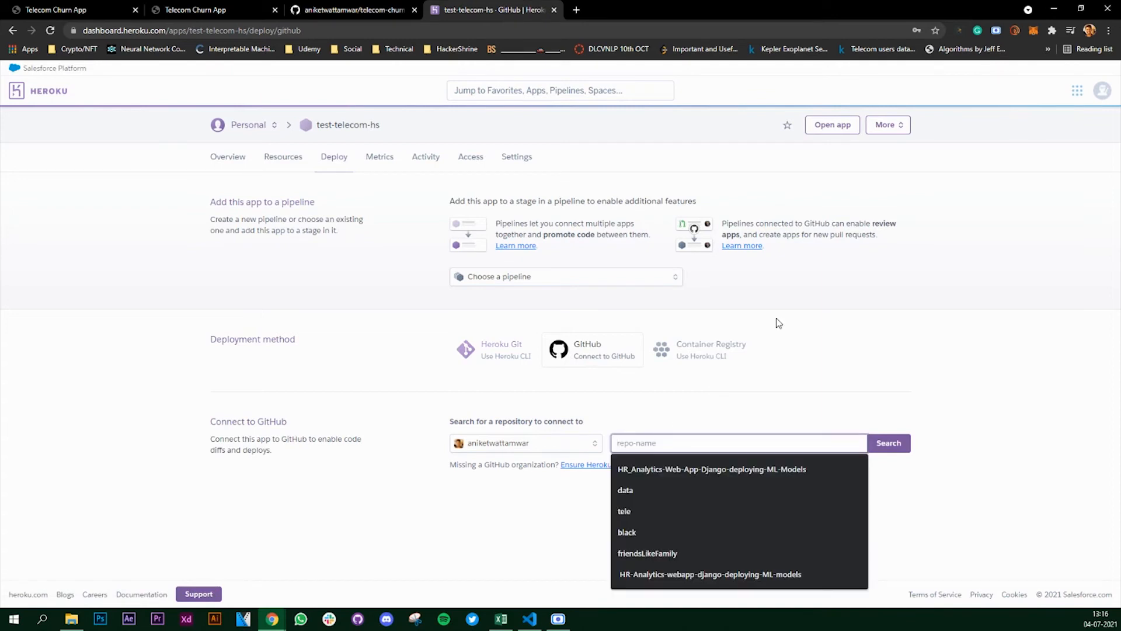
text(telecom)
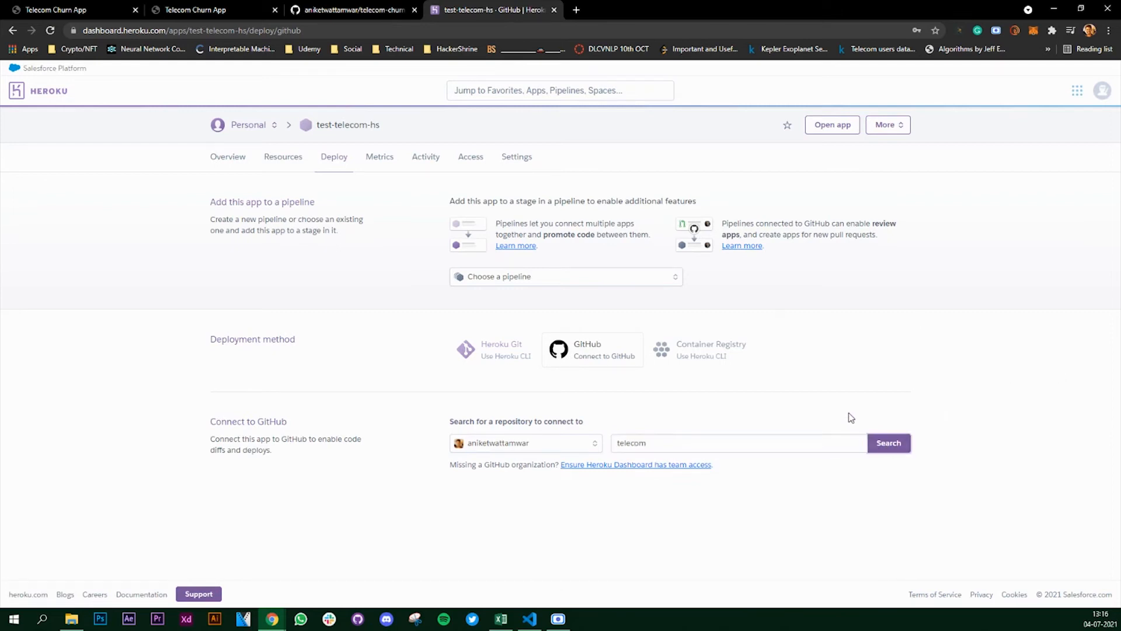
click(887, 442)
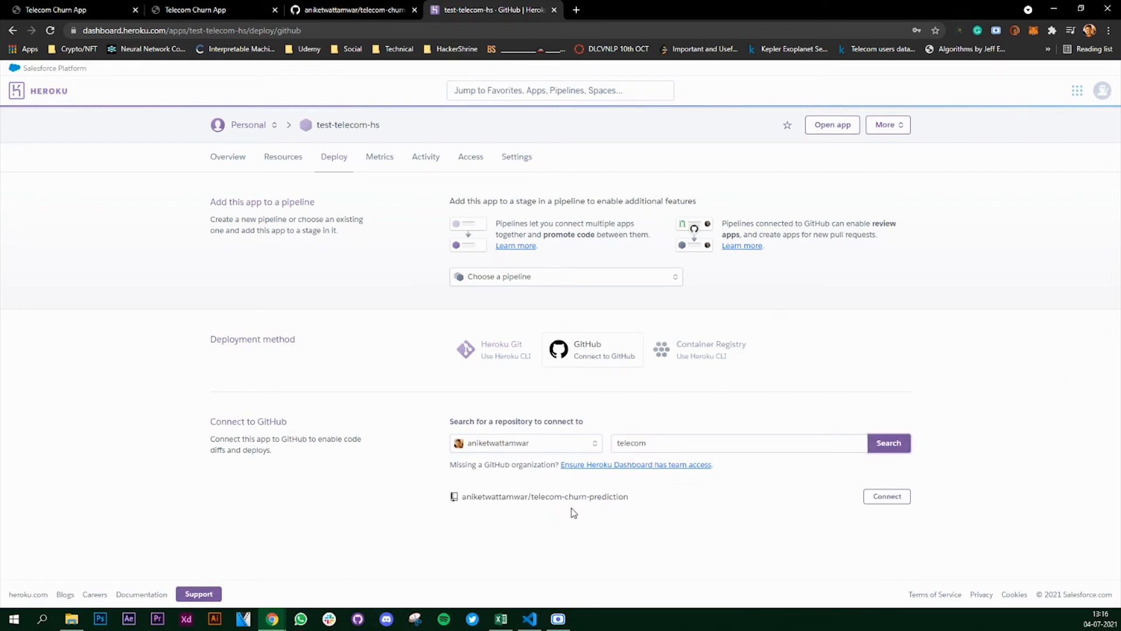
mouse_move(525, 508)
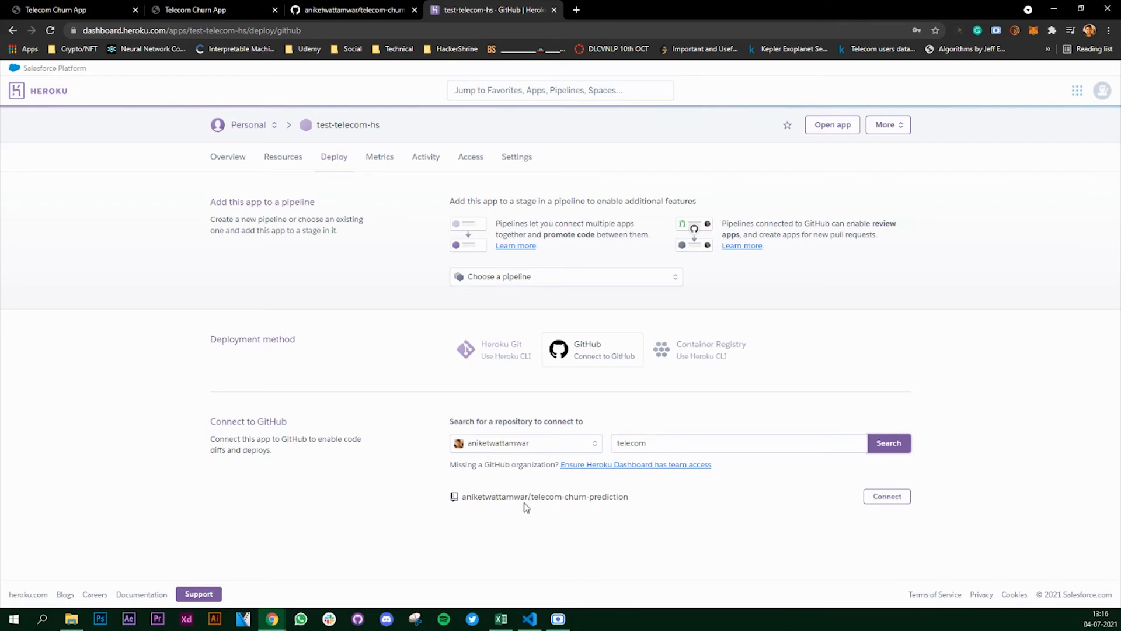
click(886, 495)
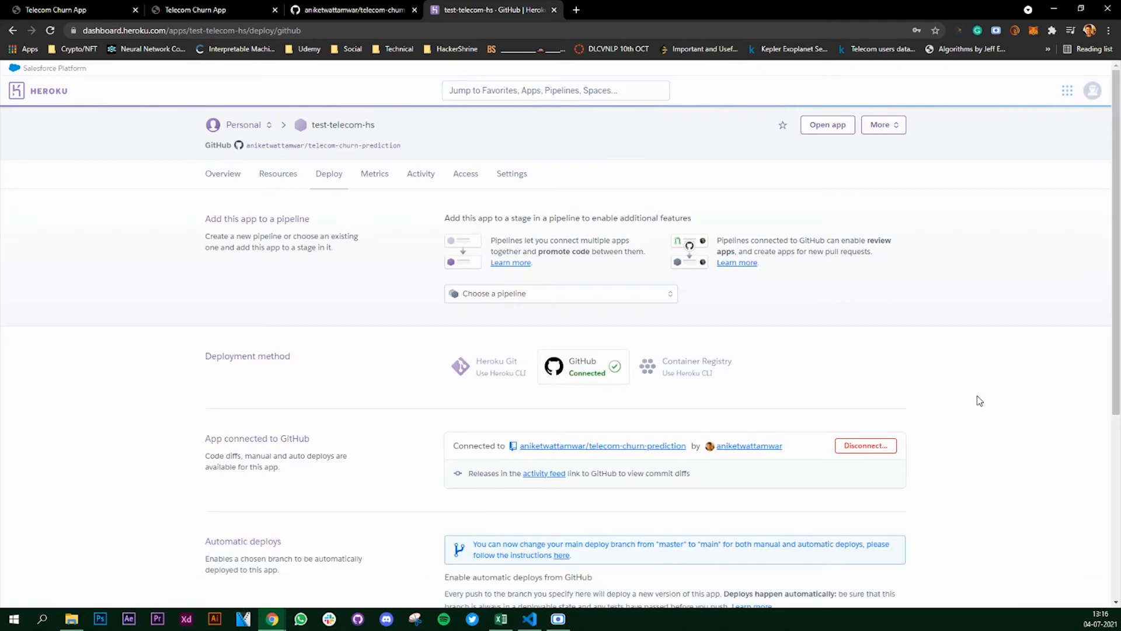
Bring up the Manual deploy branch choices further down the deploy page
scroll(down, 3)
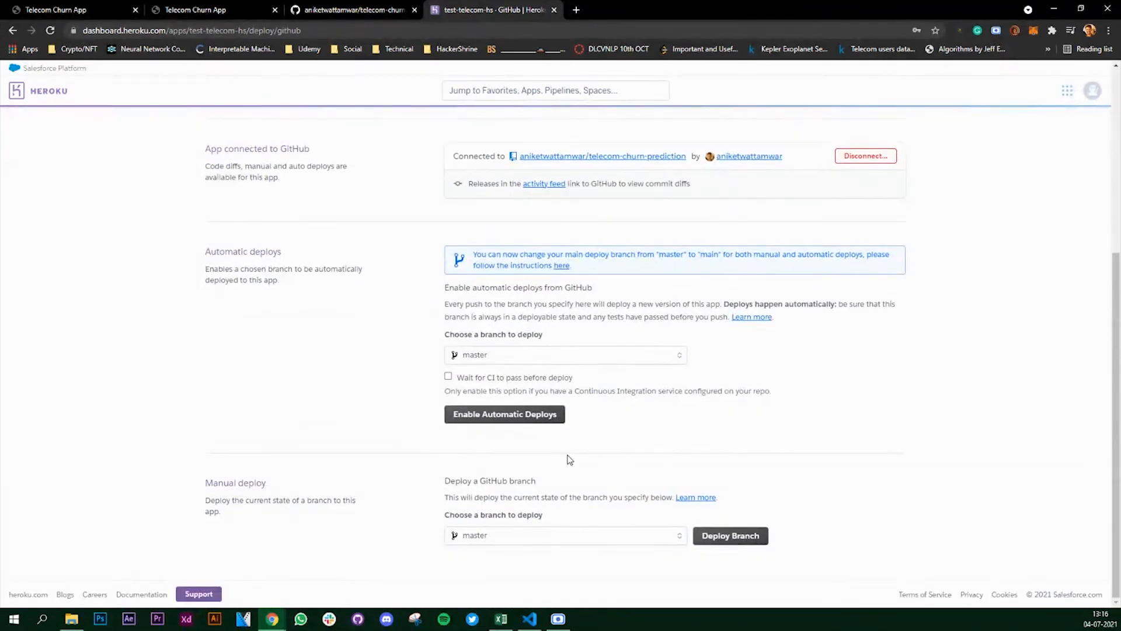
click(563, 535)
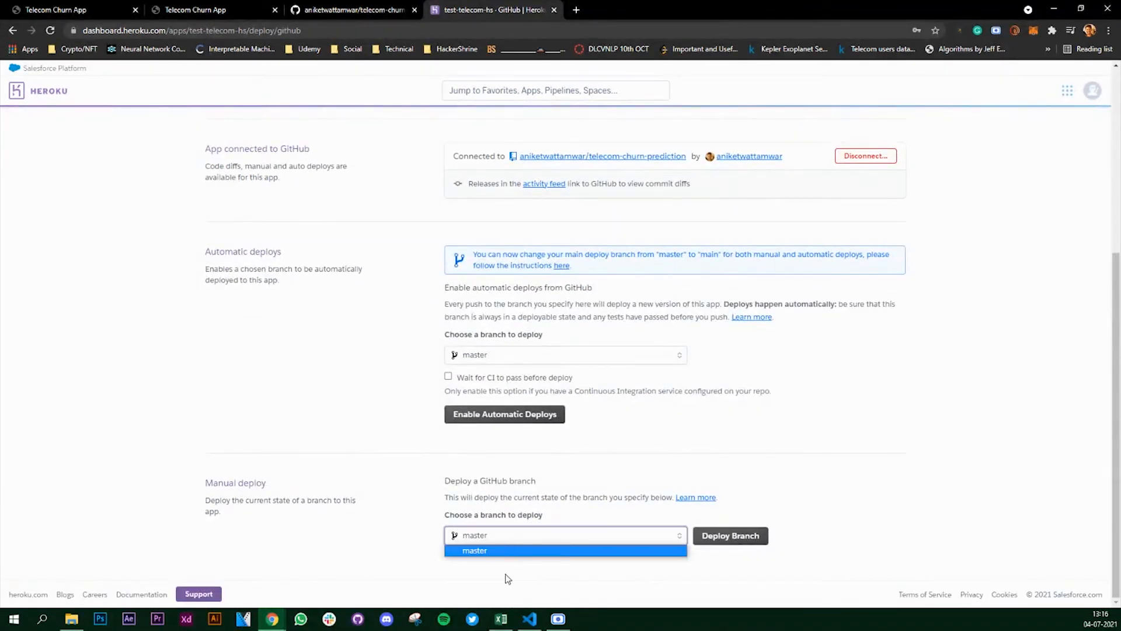
Select master as the manual deploy branch, then bring up the live Telecom Churn App tab
click(475, 550)
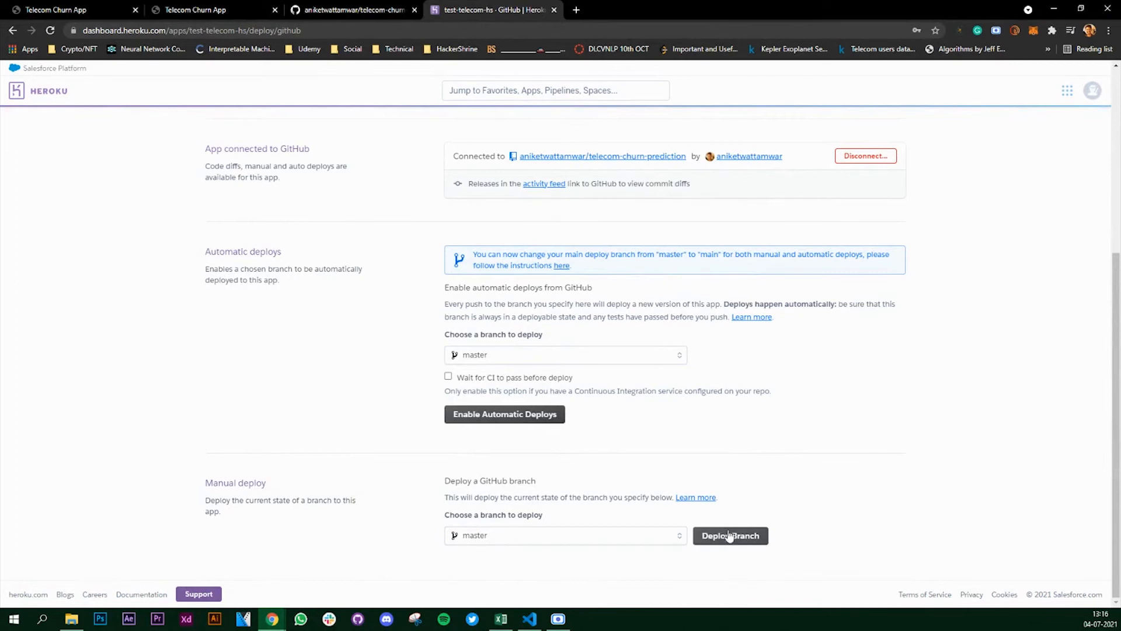
mouse_move(734, 545)
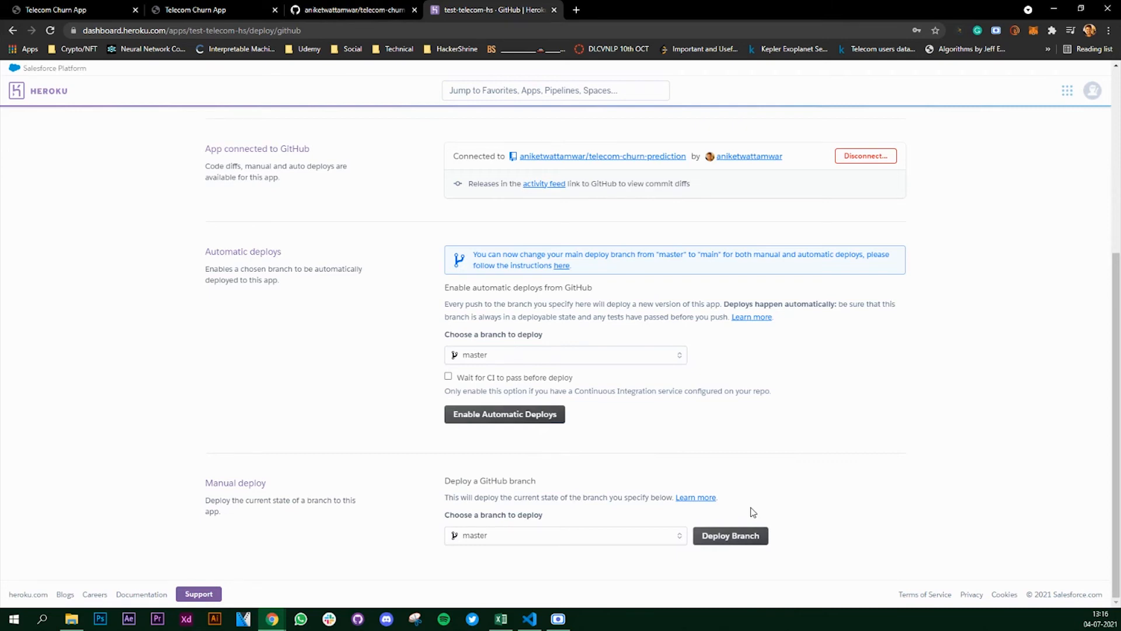
click(208, 9)
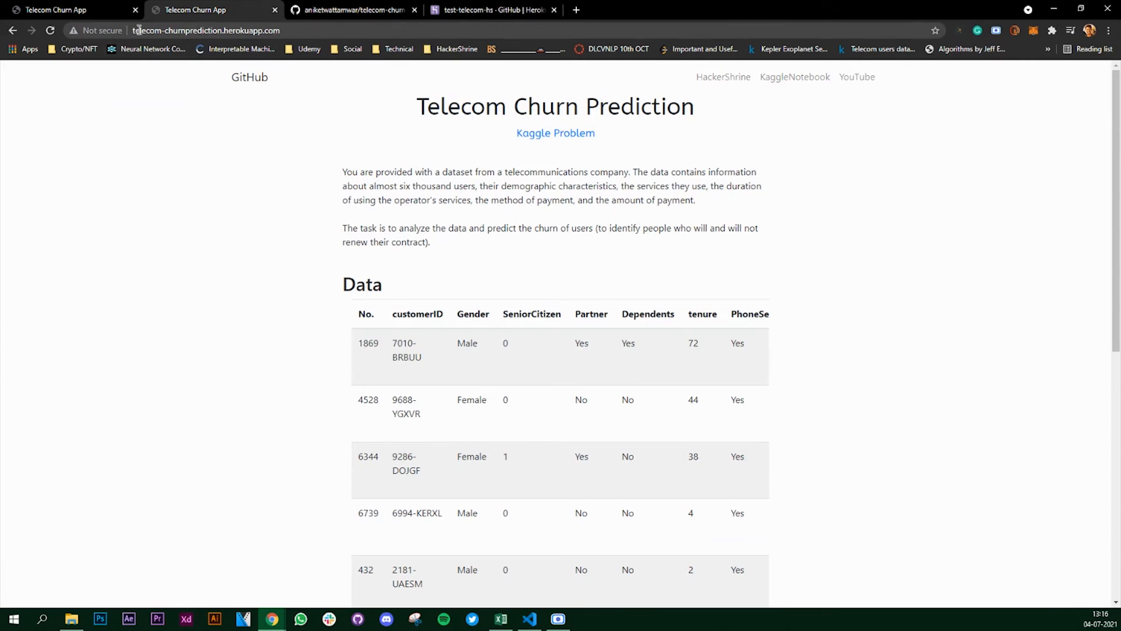
Check the live herokuapp address, then settle back on the Heroku deploy settings for test-telecom-hs
double_click(200, 30)
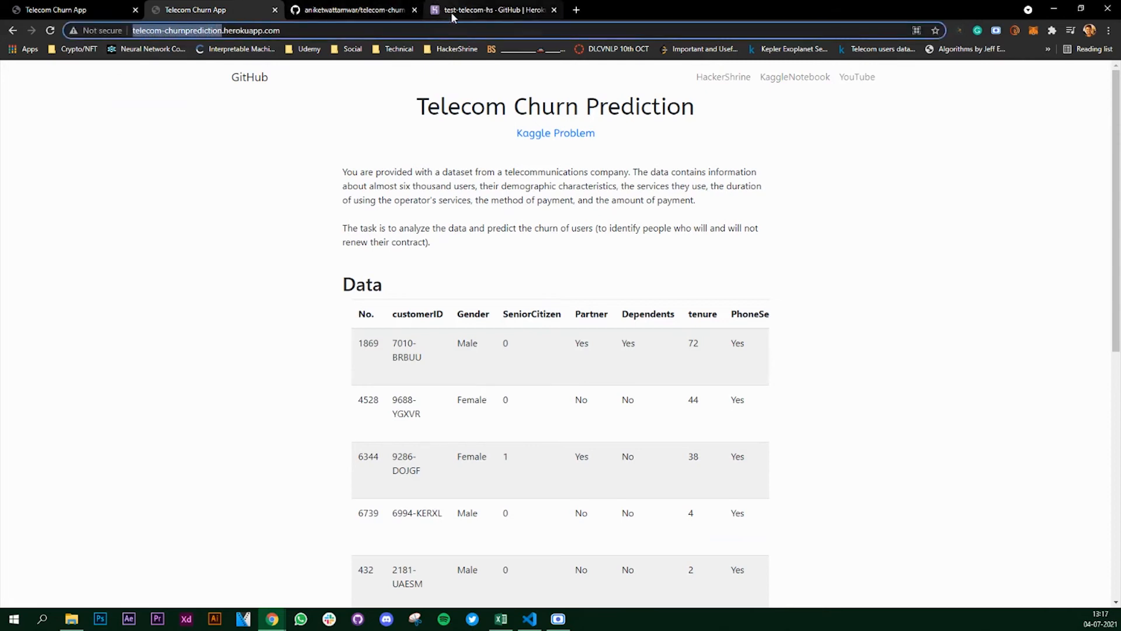
click(492, 9)
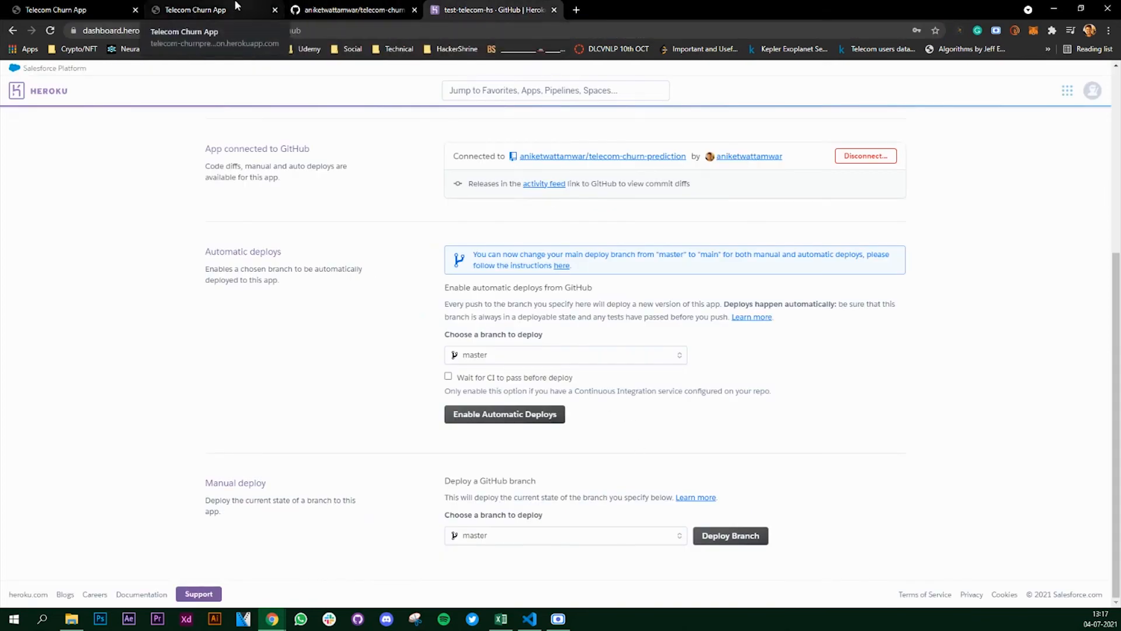
click(192, 9)
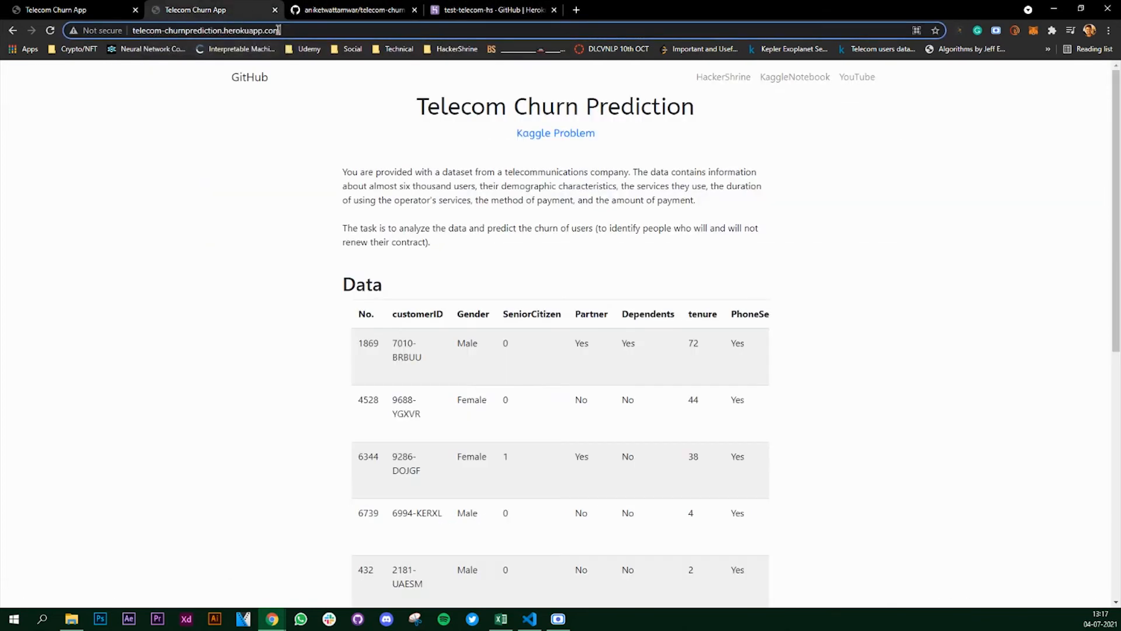
click(493, 9)
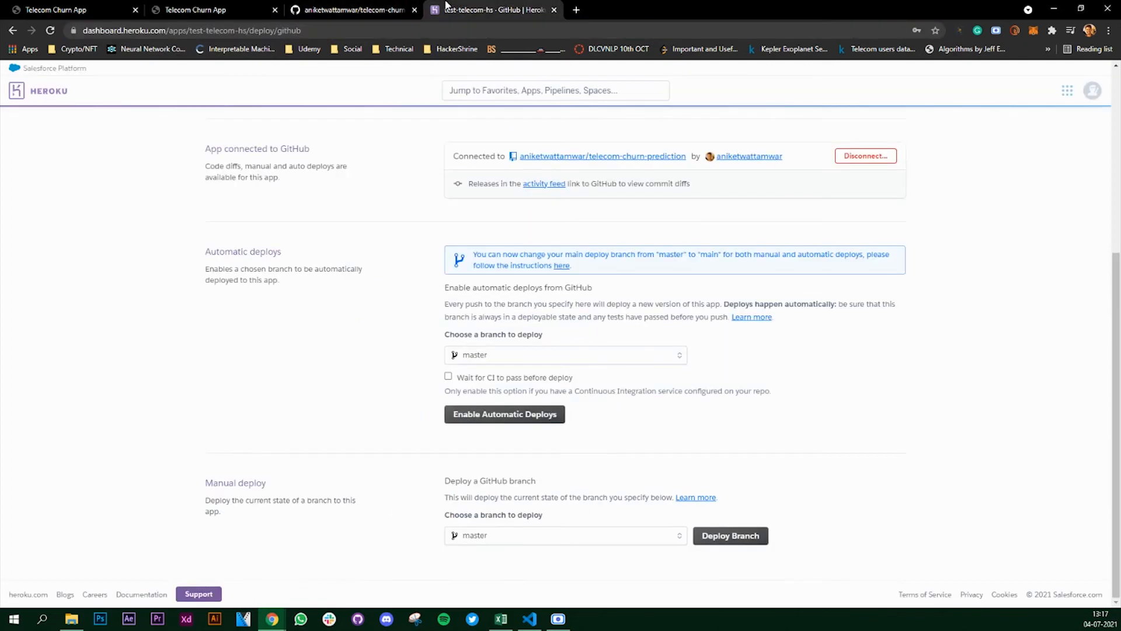
mouse_move(657, 419)
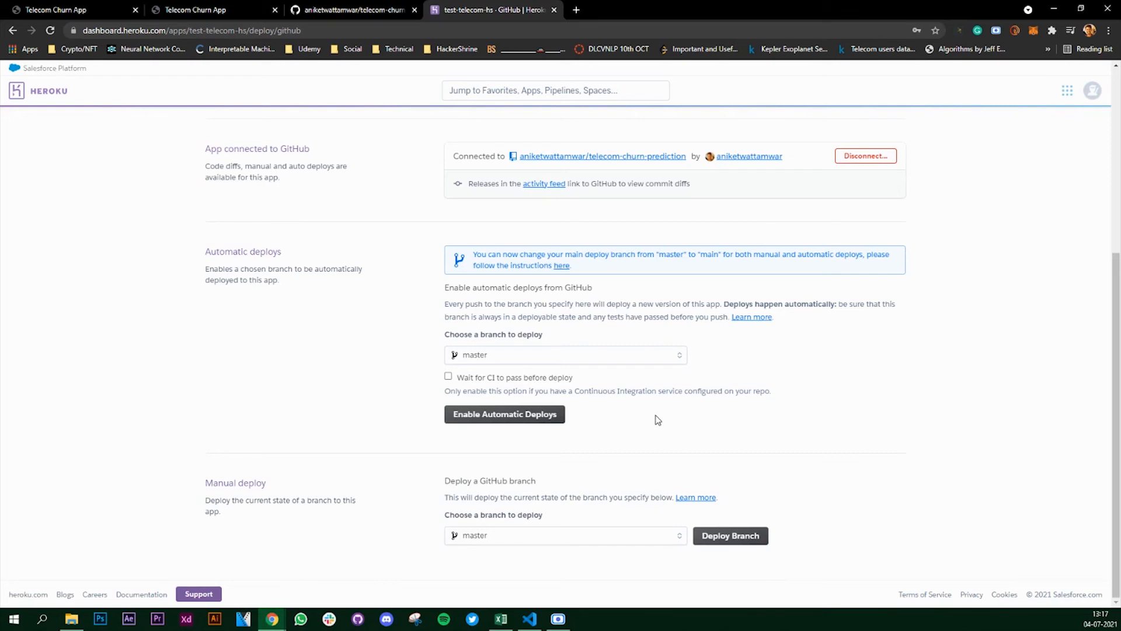
mouse_move(540, 174)
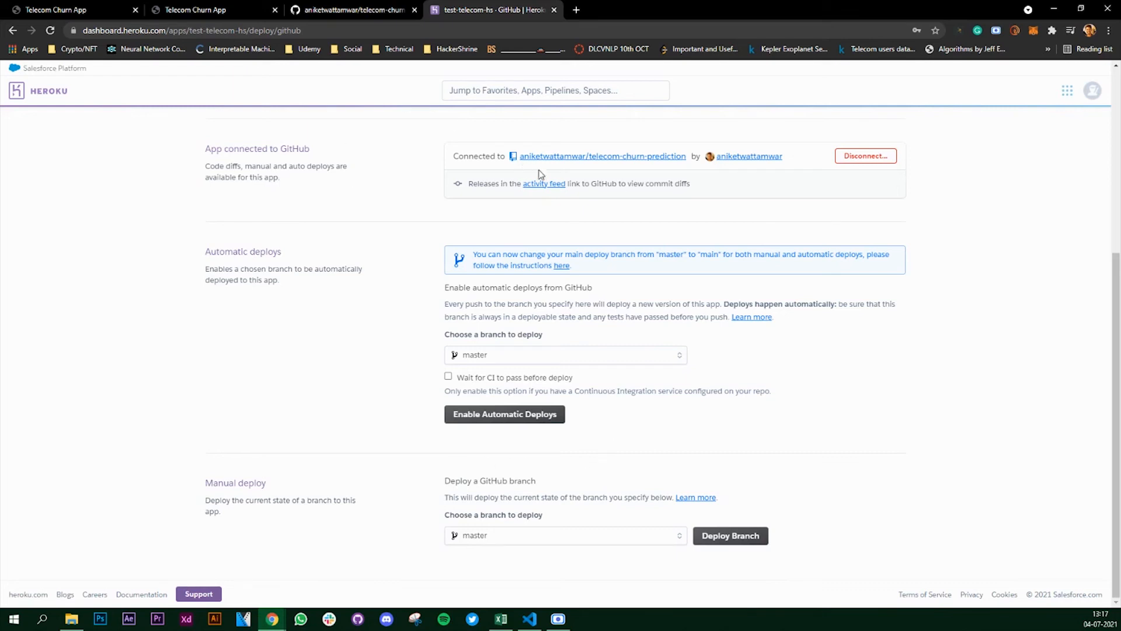
Review the Deploy tab's GitHub connection and master-branch deploy settings
scroll(up, 3)
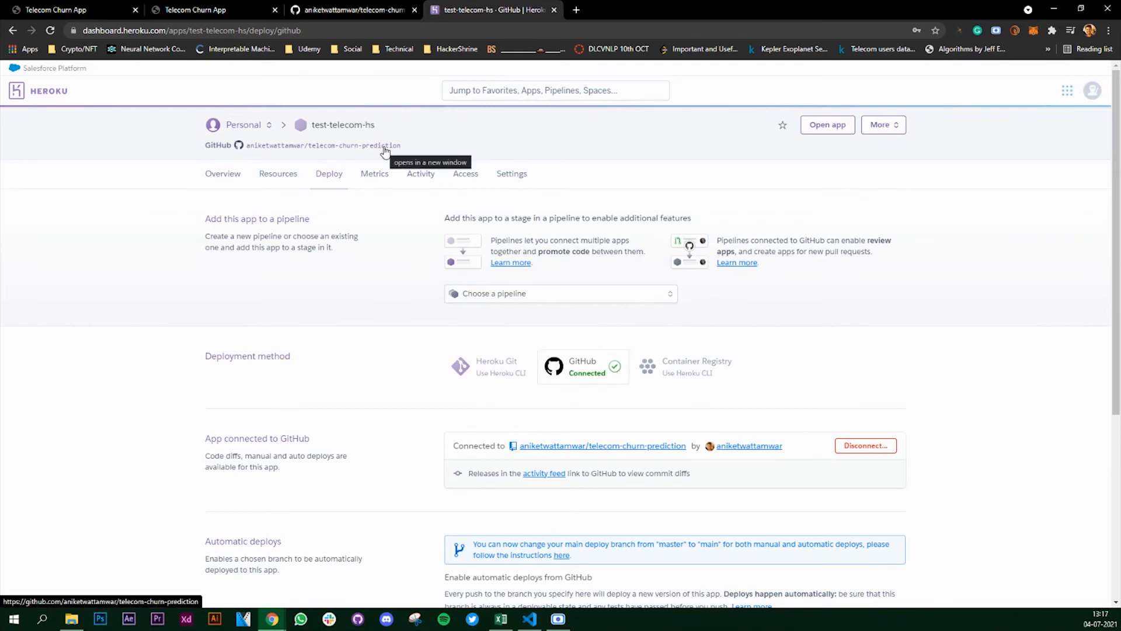
mouse_move(408, 320)
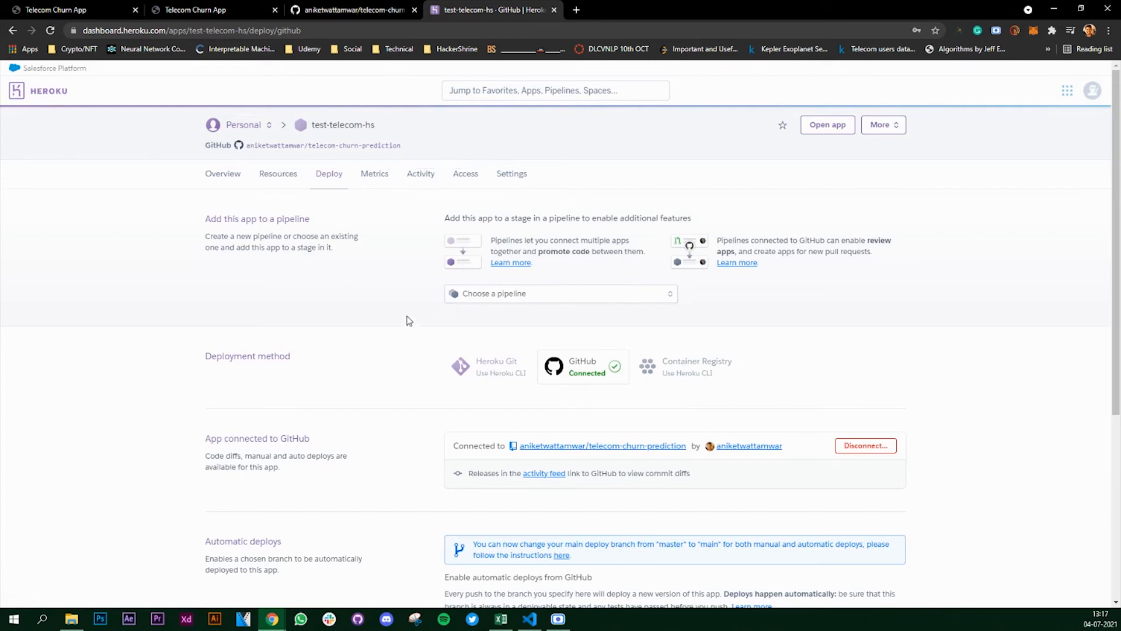
mouse_move(392, 348)
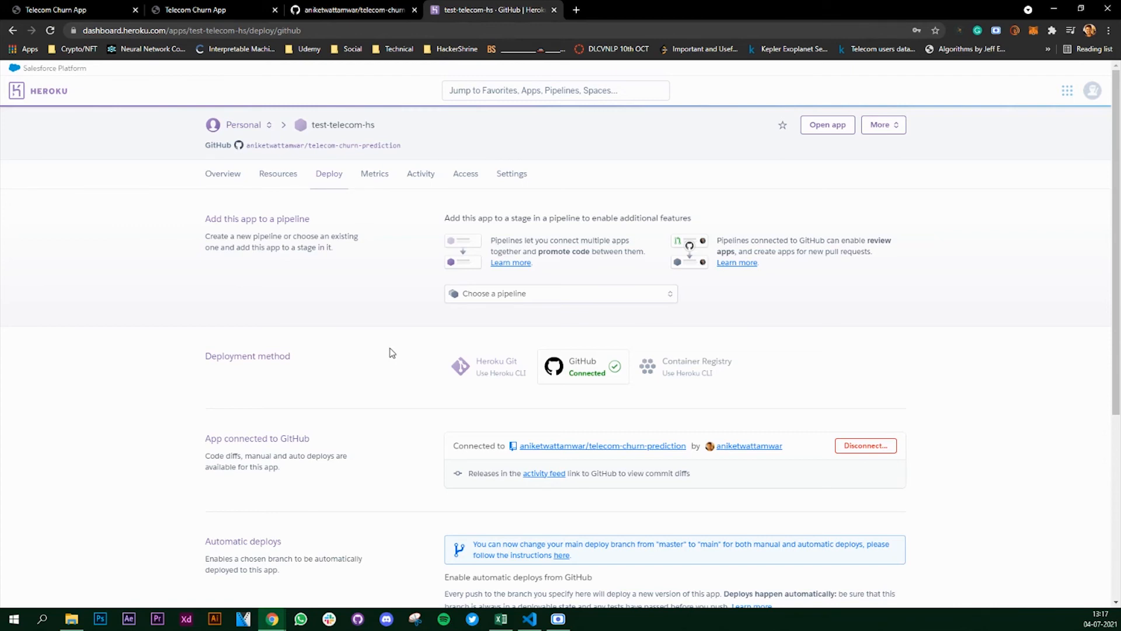
mouse_move(341, 331)
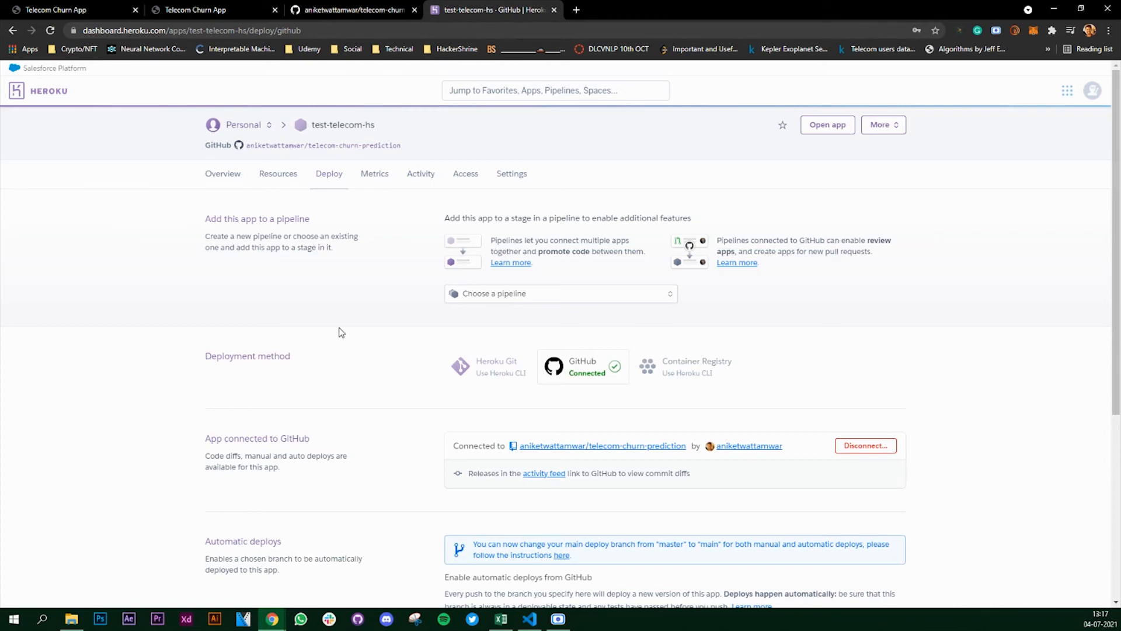
mouse_move(362, 418)
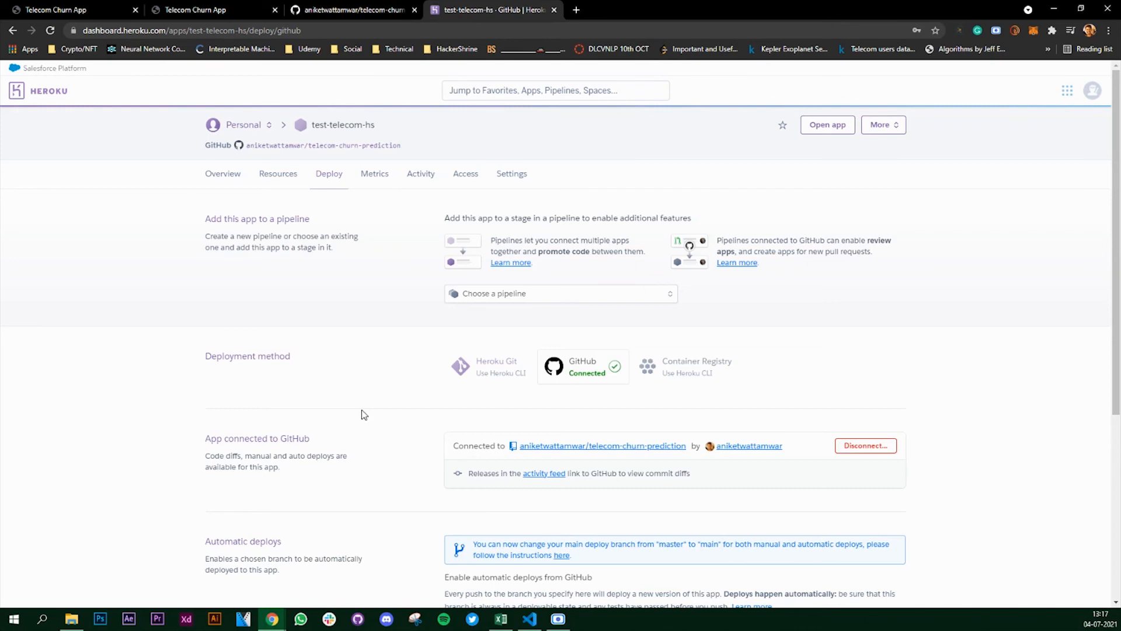
mouse_move(390, 401)
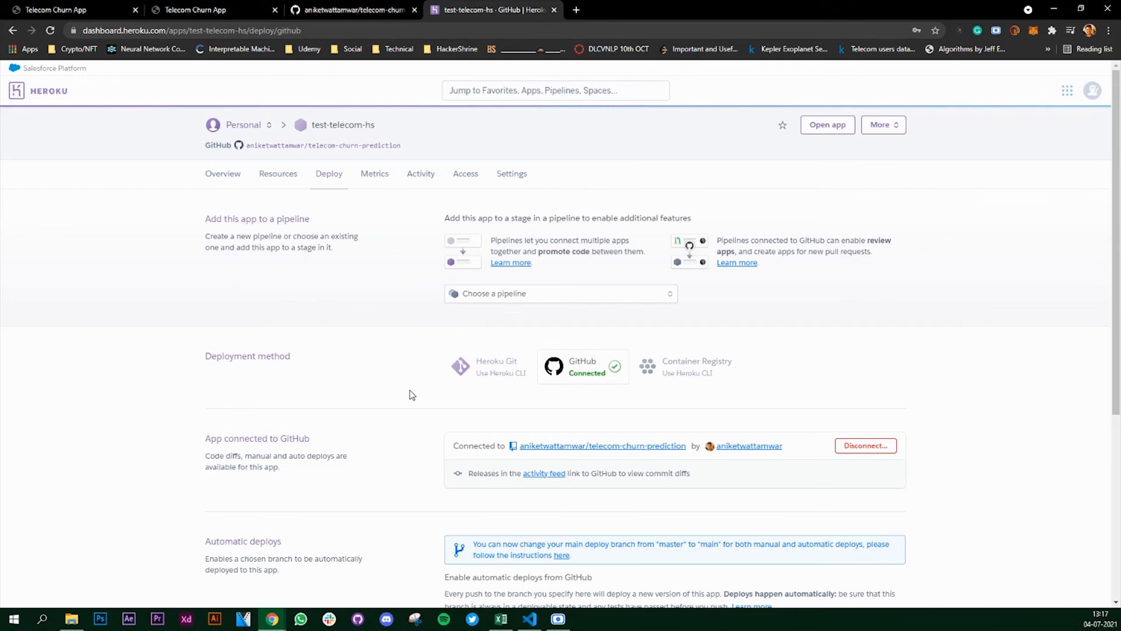
mouse_move(387, 396)
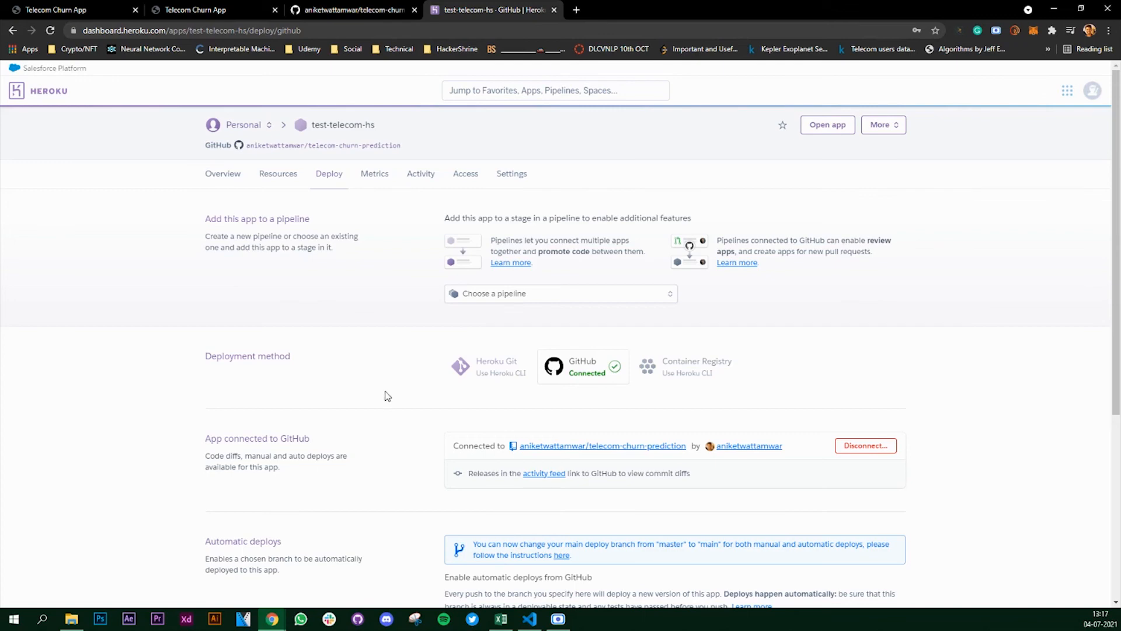
mouse_move(379, 387)
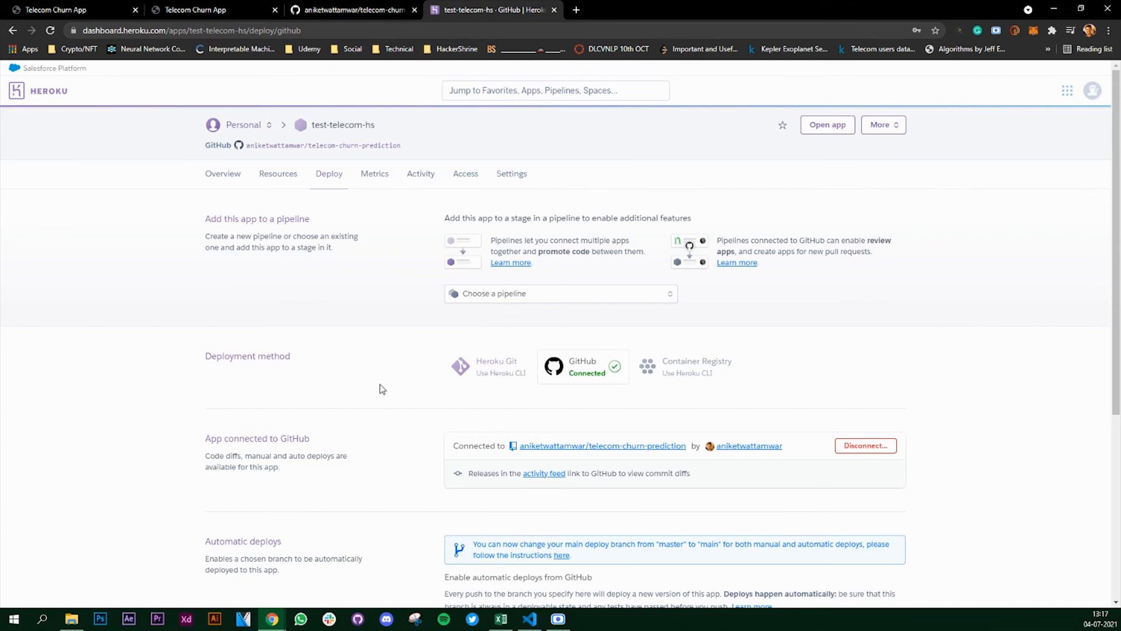
scroll(down, 3)
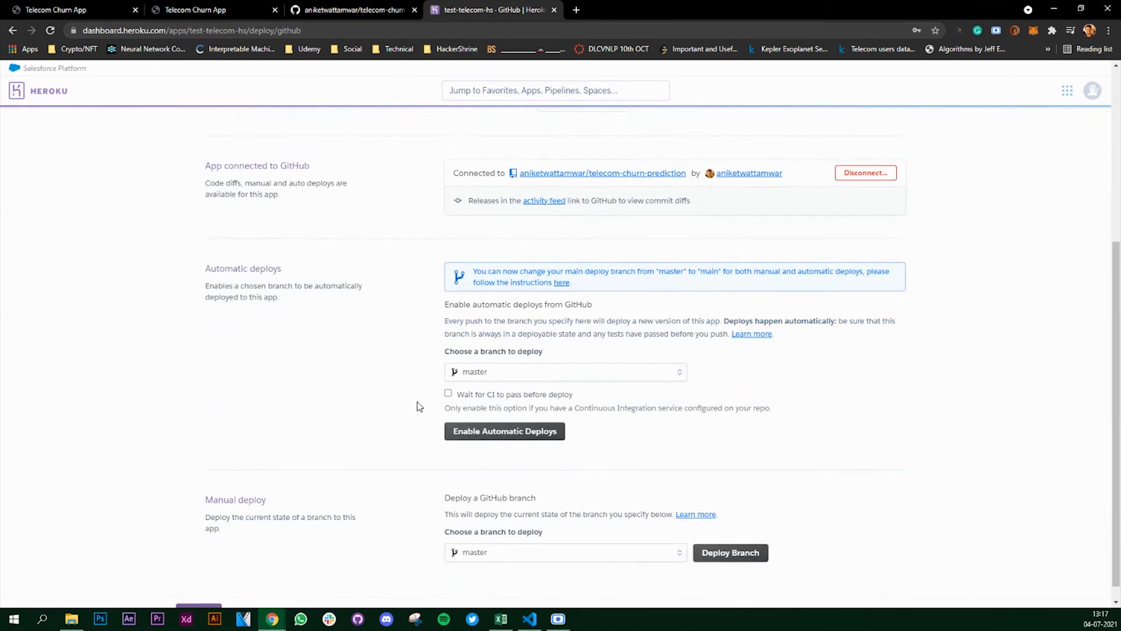
scroll(up, 3)
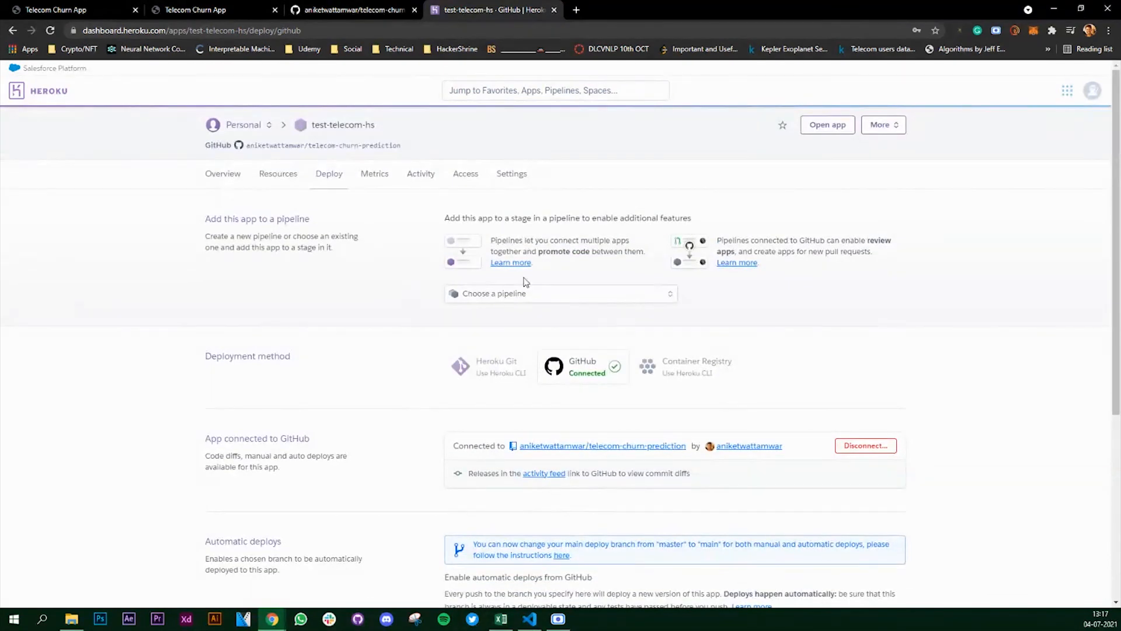
scroll(down, 3)
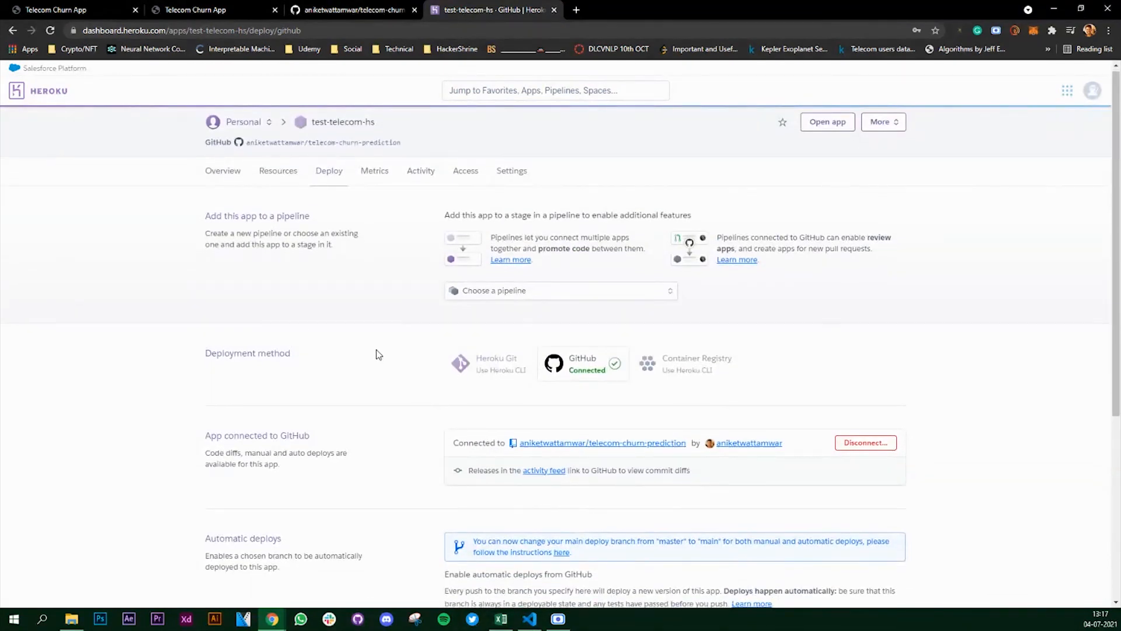
scroll(down, 3)
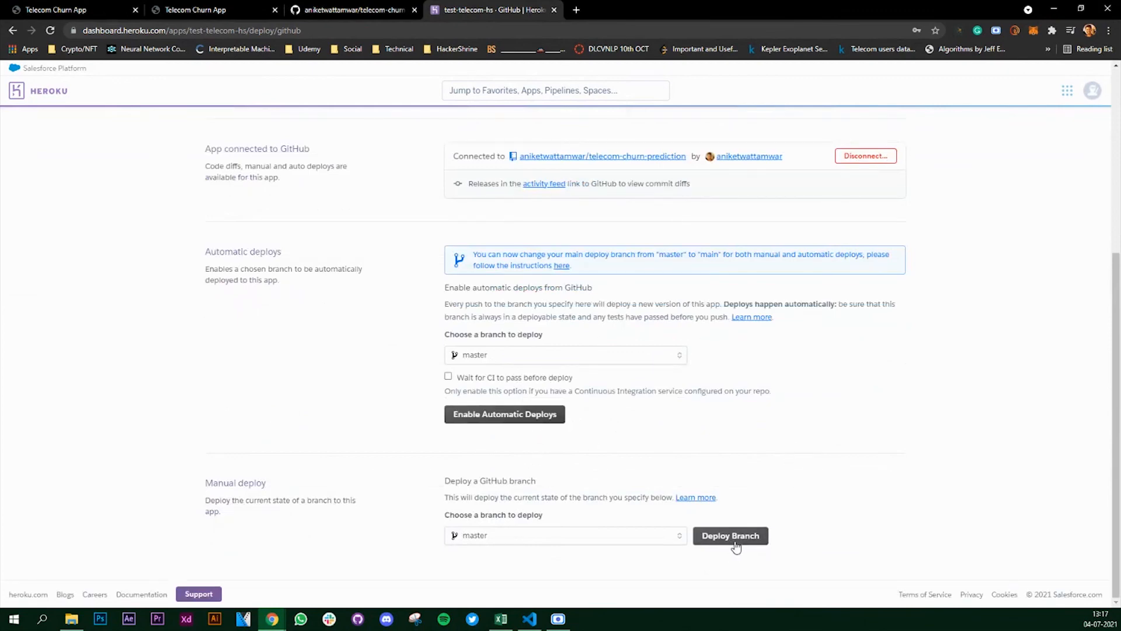
Check the connected GitHub repository, then view the live site at telecom-churnprediction.herokuapp.com
click(350, 9)
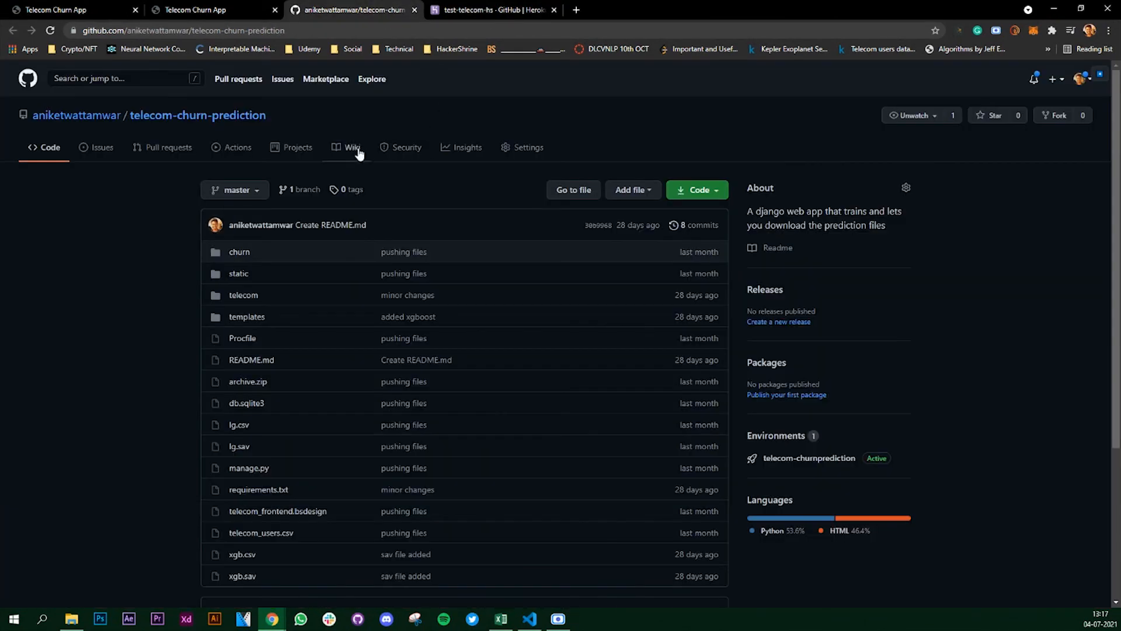
click(193, 9)
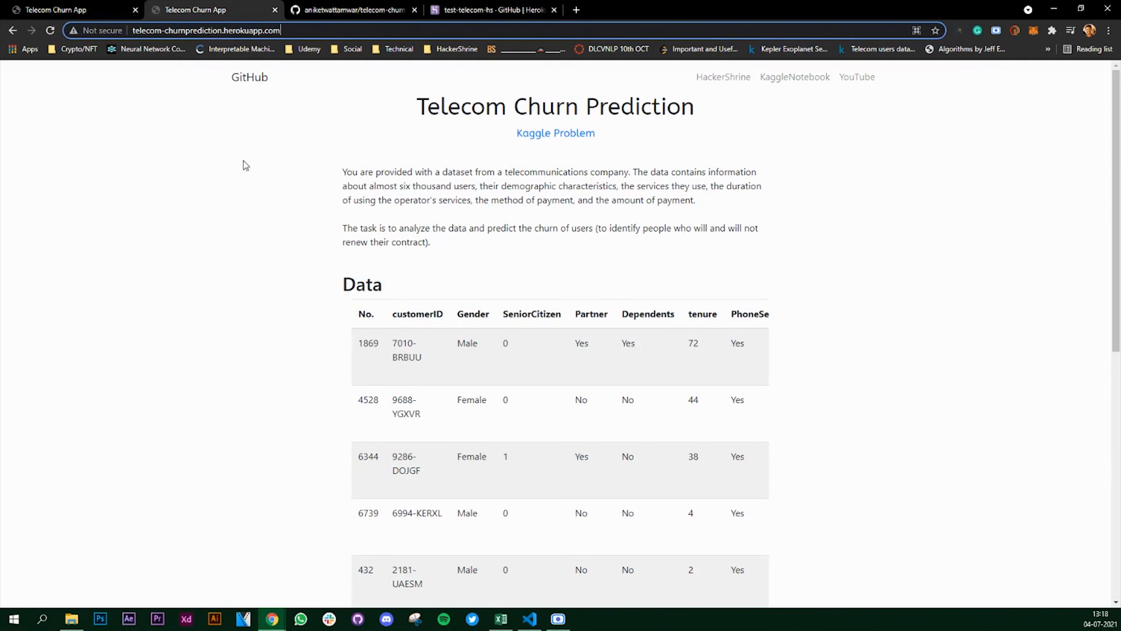
mouse_move(883, 353)
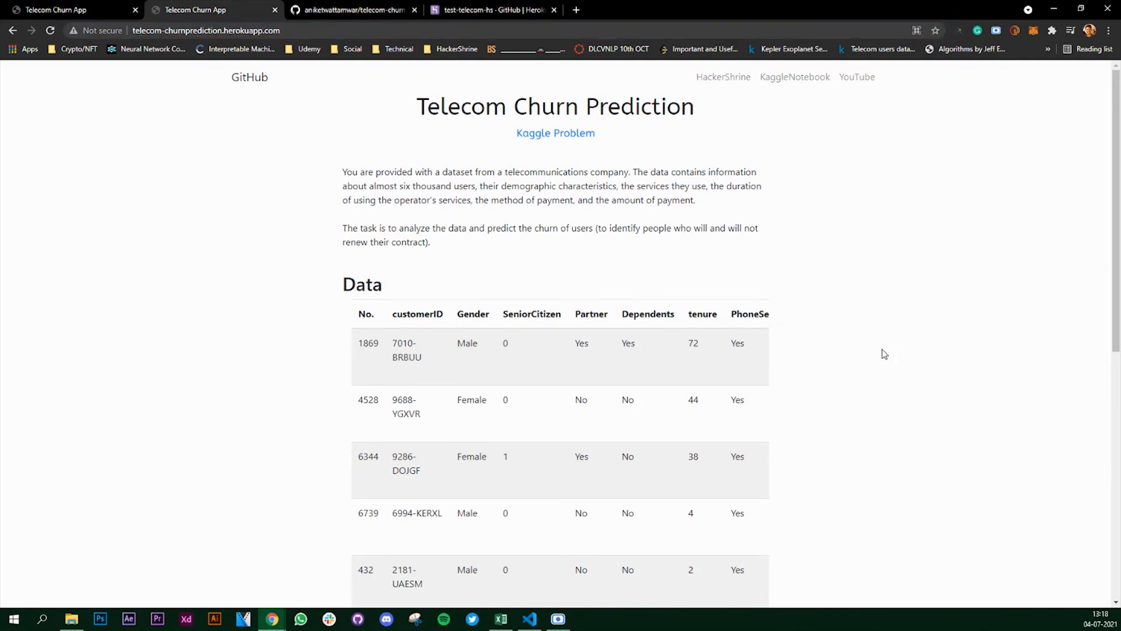
scroll(down, 3)
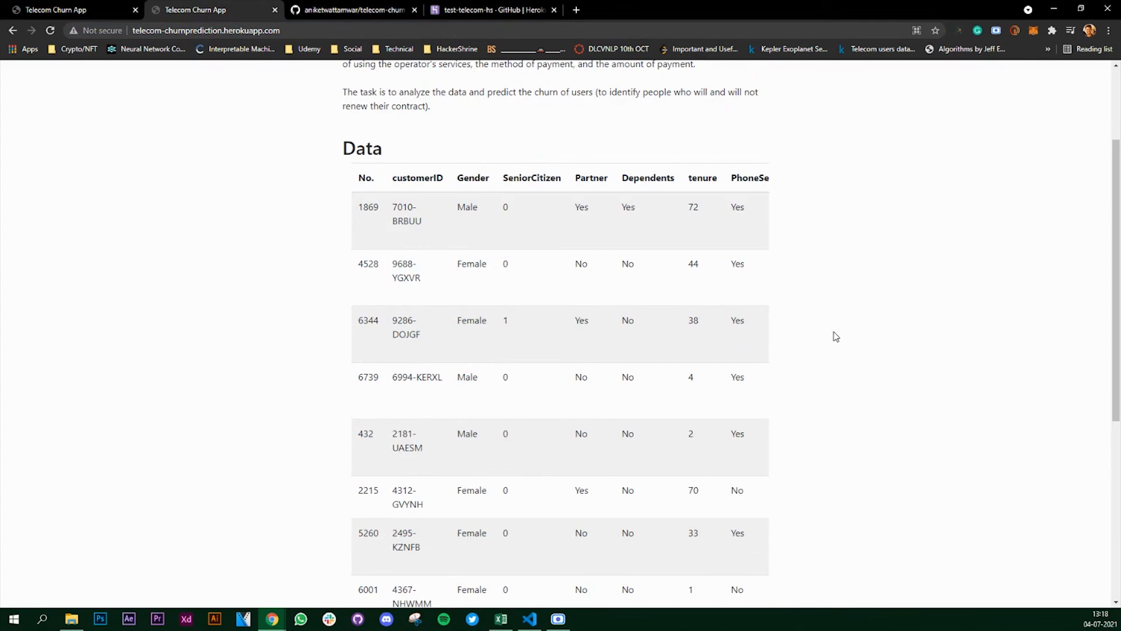
scroll(down, 3)
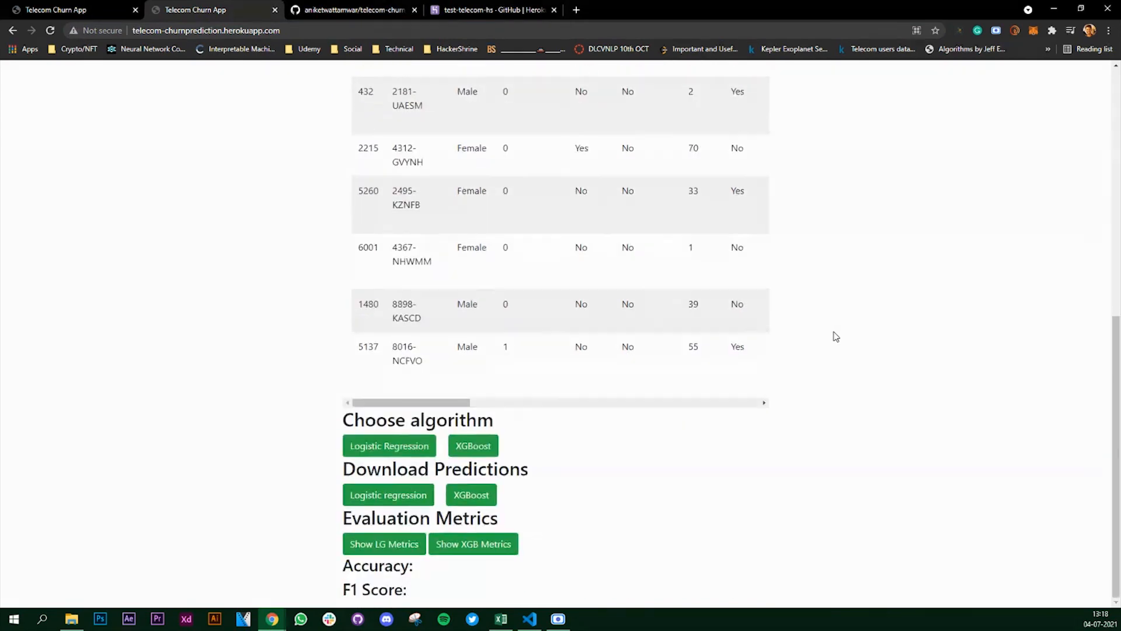
scroll(up, 3)
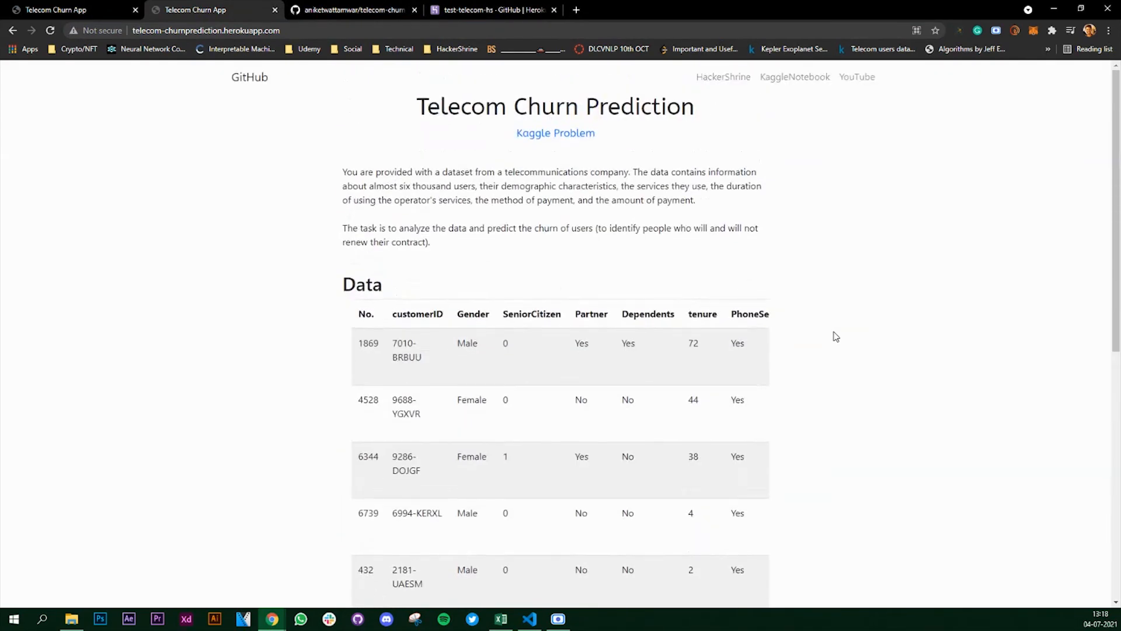
mouse_move(410, 219)
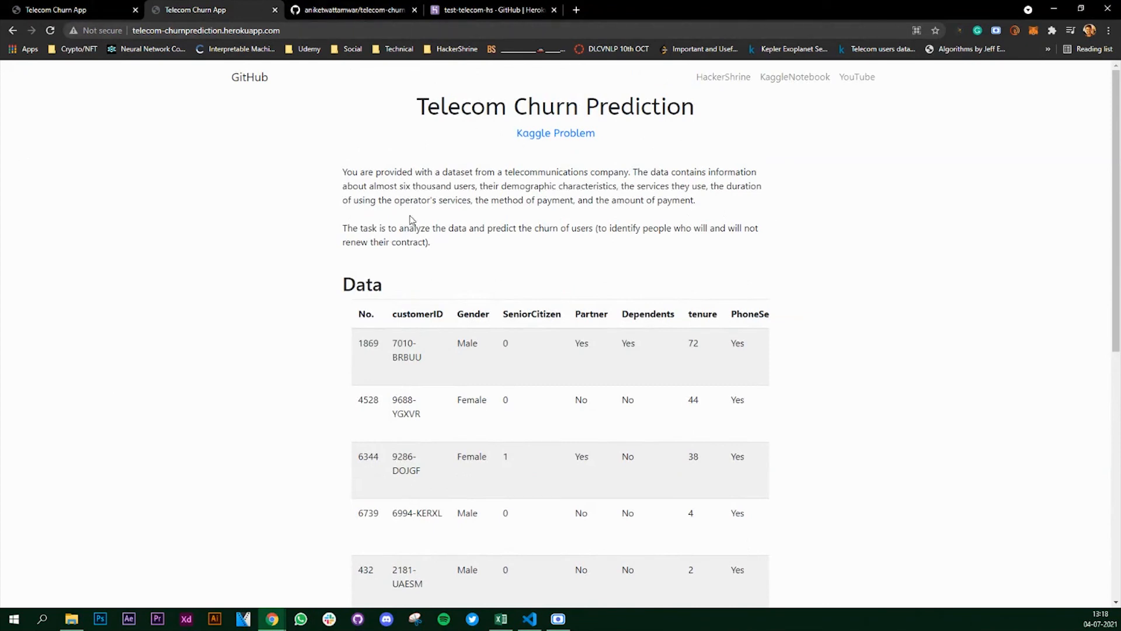
mouse_move(812, 316)
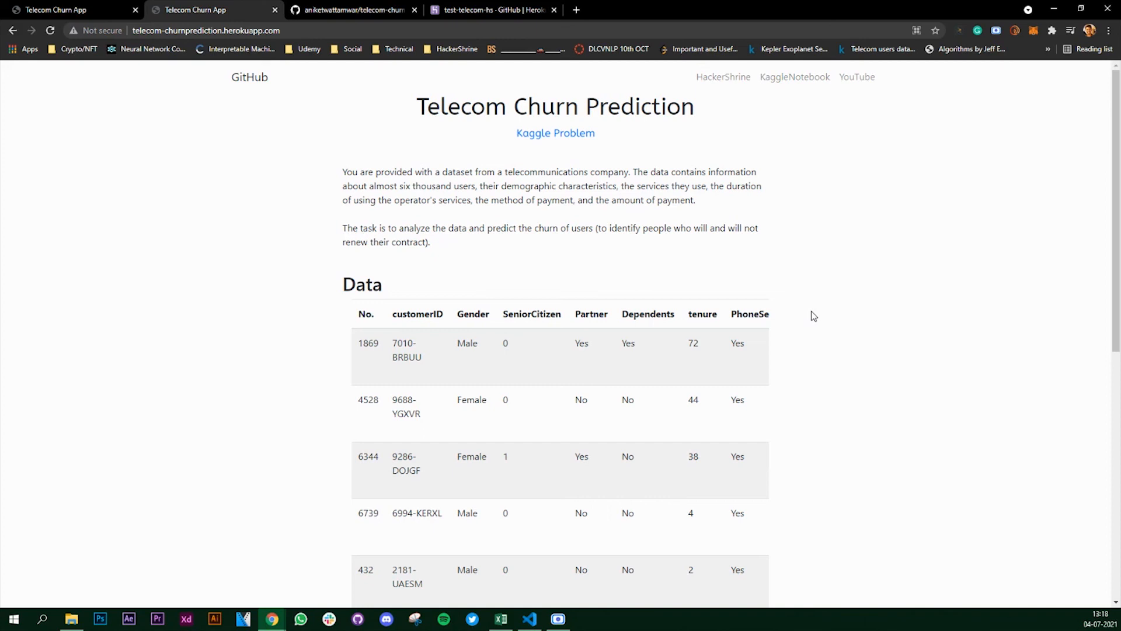
mouse_move(852, 280)
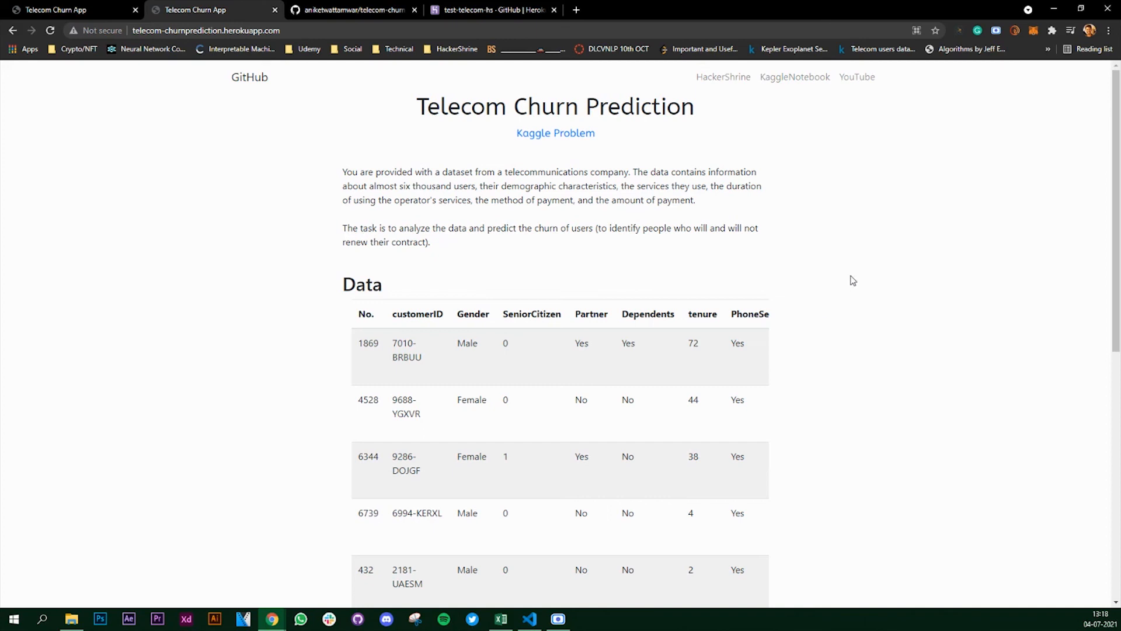